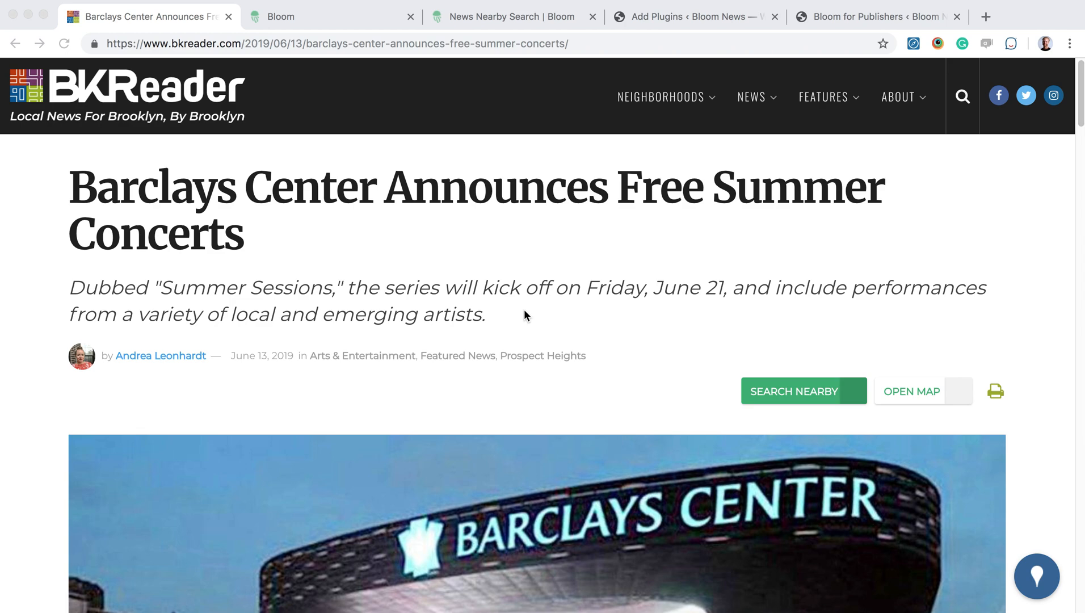
mouse_move(1041, 582)
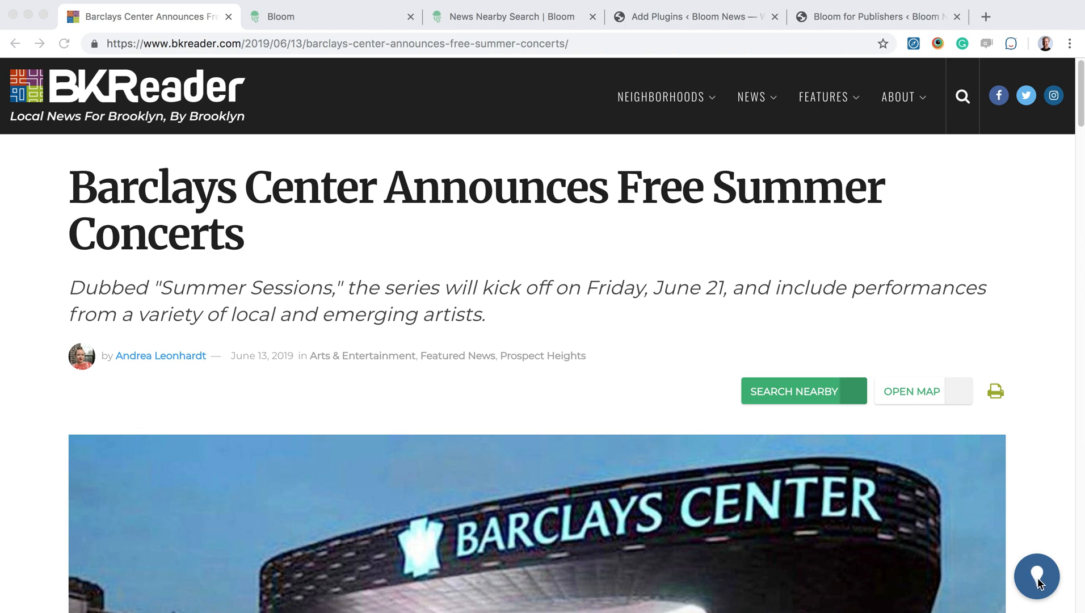
List nearby news stories for the article's location at 620 Atlantic Avenue via the floating pin widget
left_click(1036, 575)
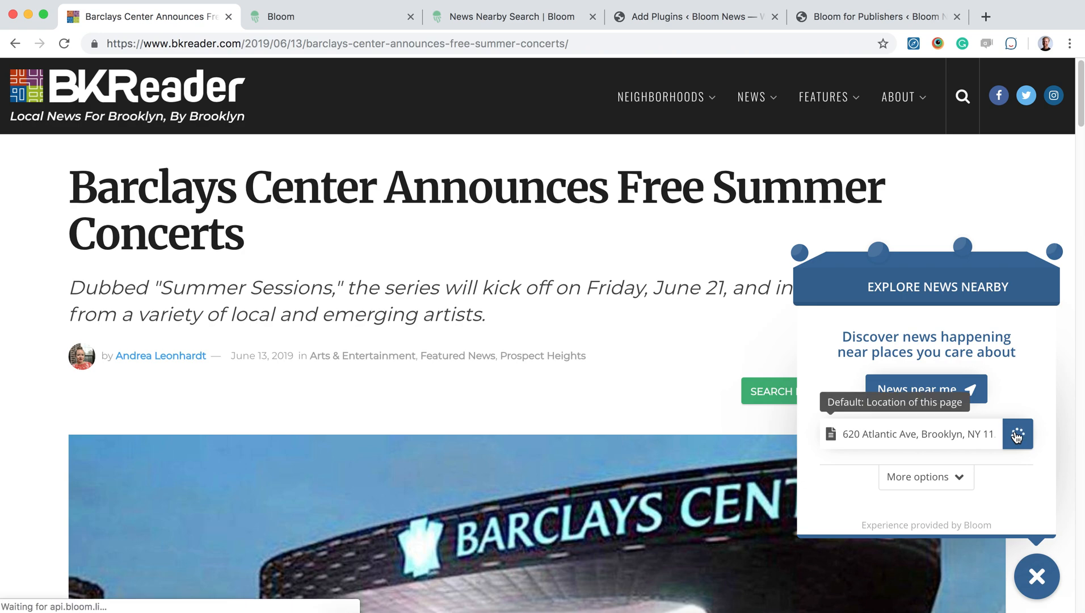
left_click(1016, 433)
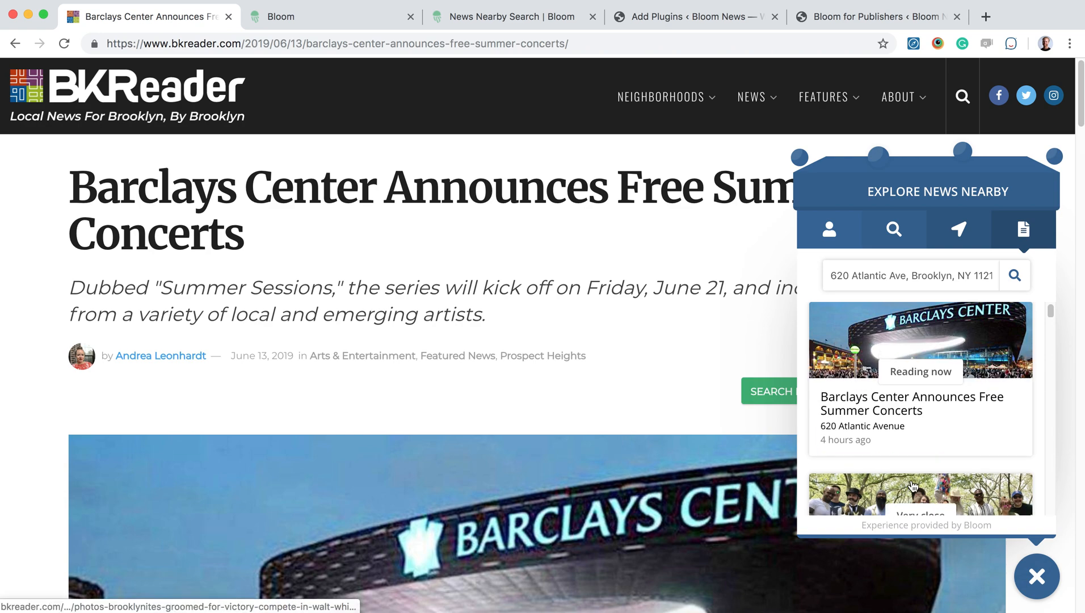
scroll("down", 3)
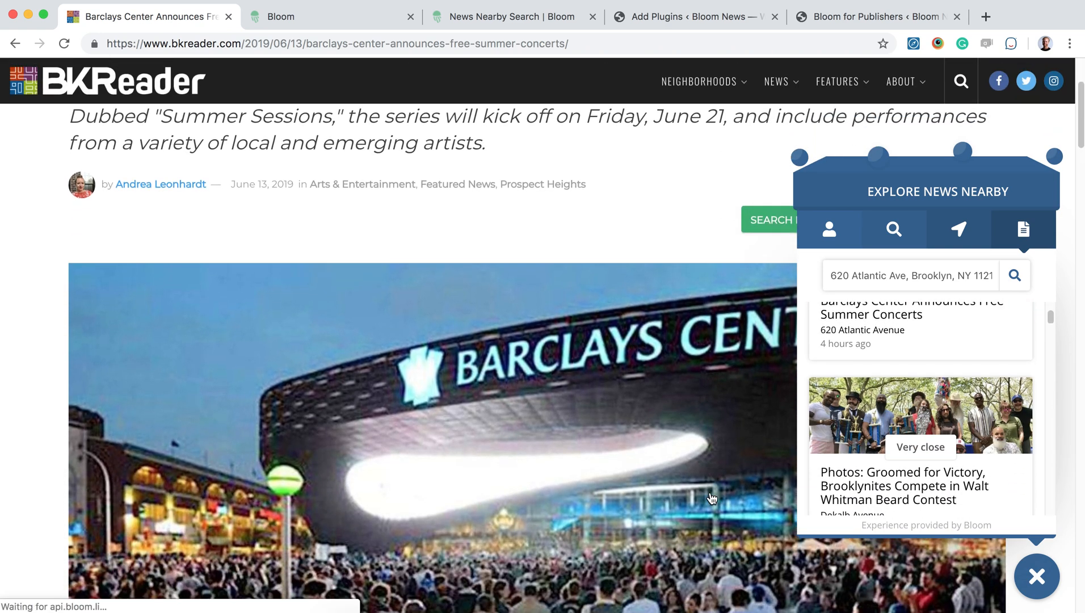
scroll("down", 3)
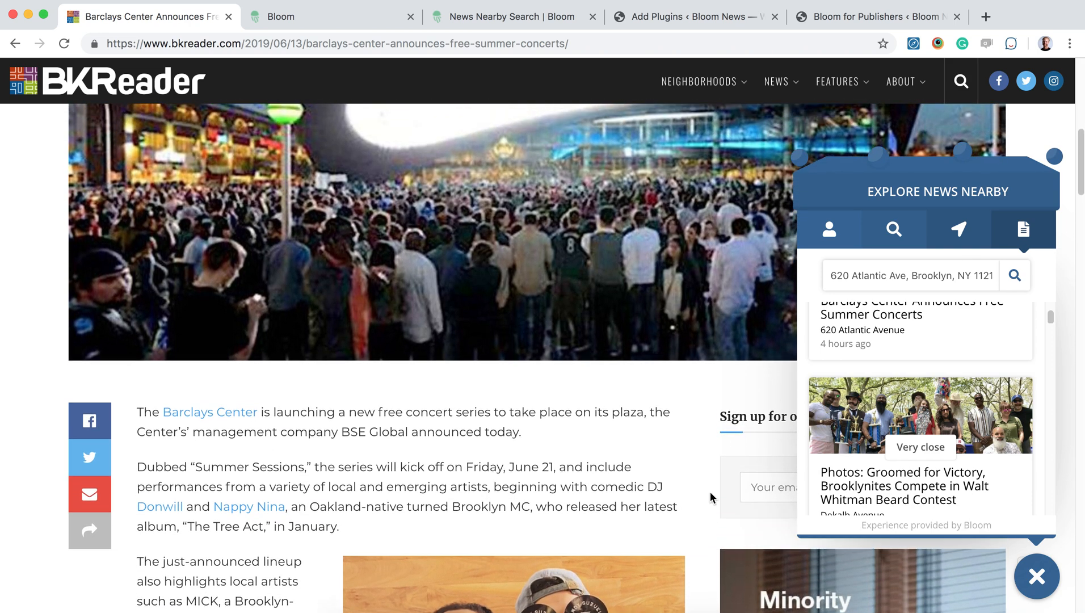
scroll("down", 3)
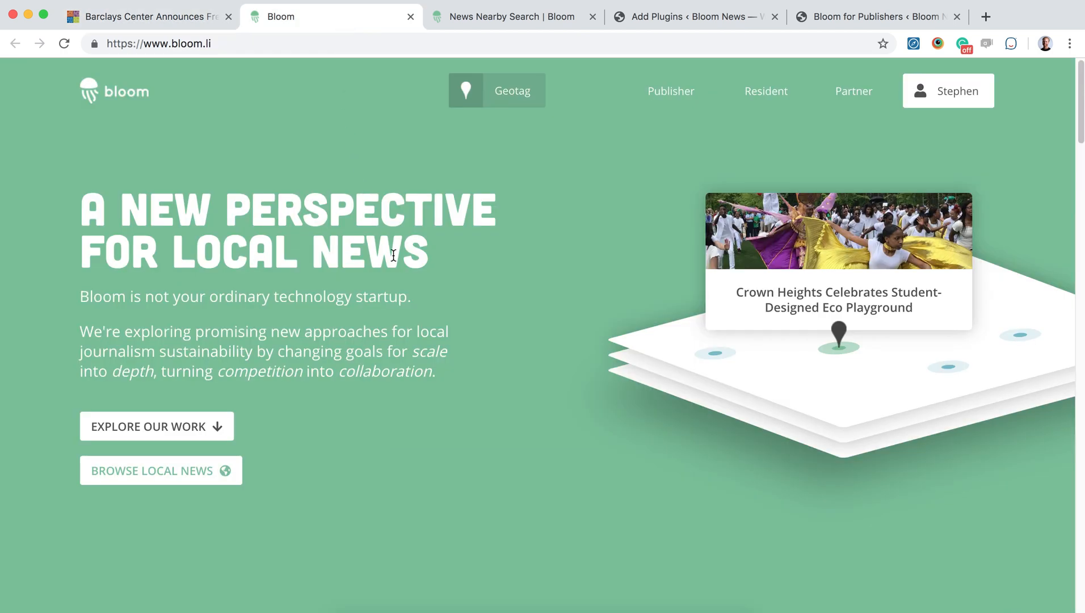
mouse_move(593, 365)
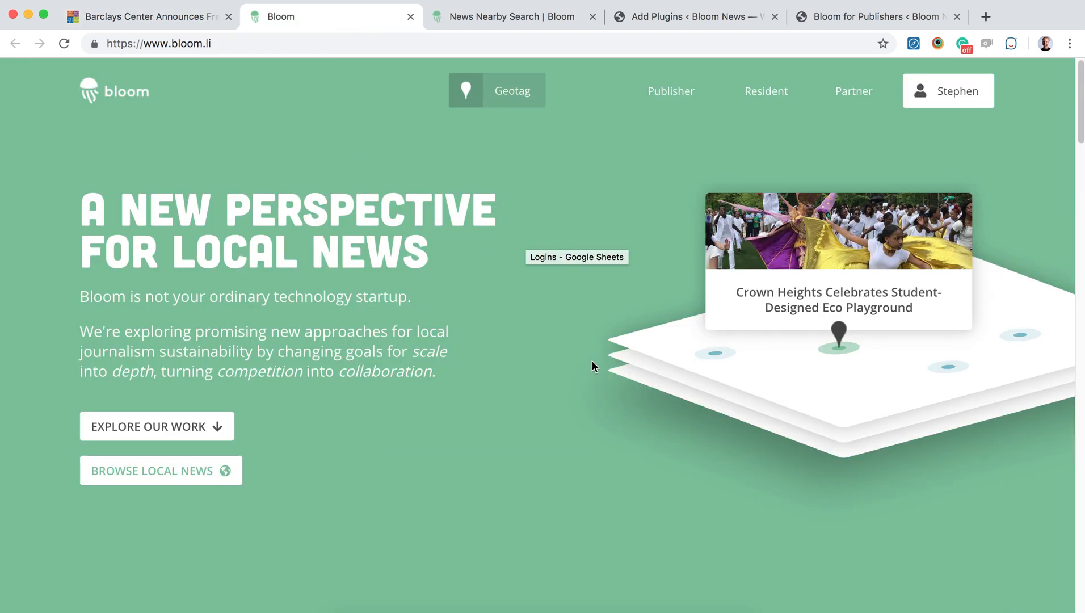
mouse_move(648, 320)
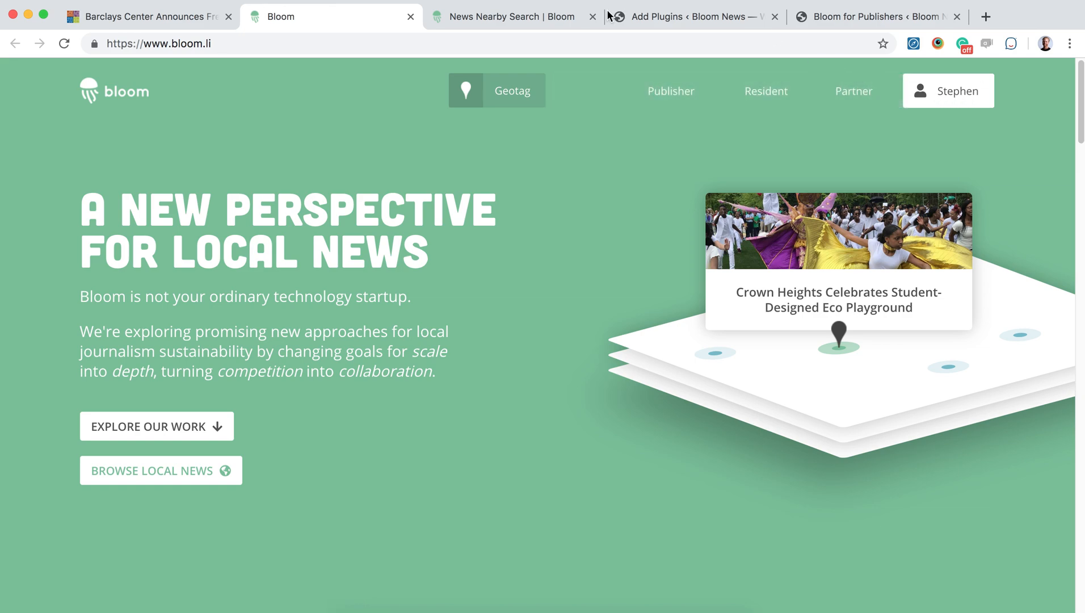
Review the News Nearby Search settings: 20-mile radius, test API keys and embed code
left_click(512, 16)
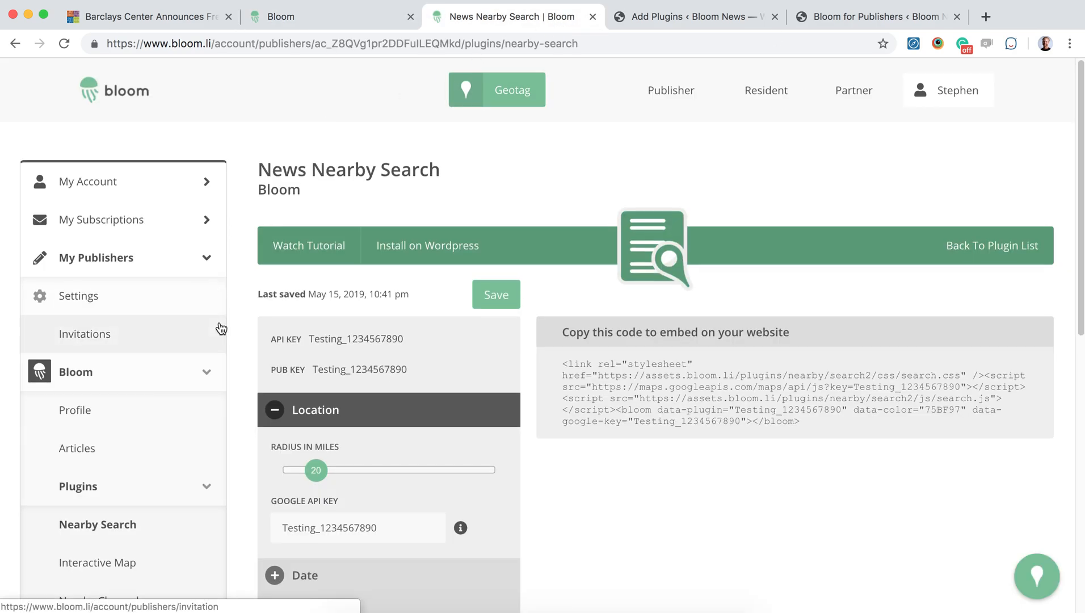
scroll("down", 3)
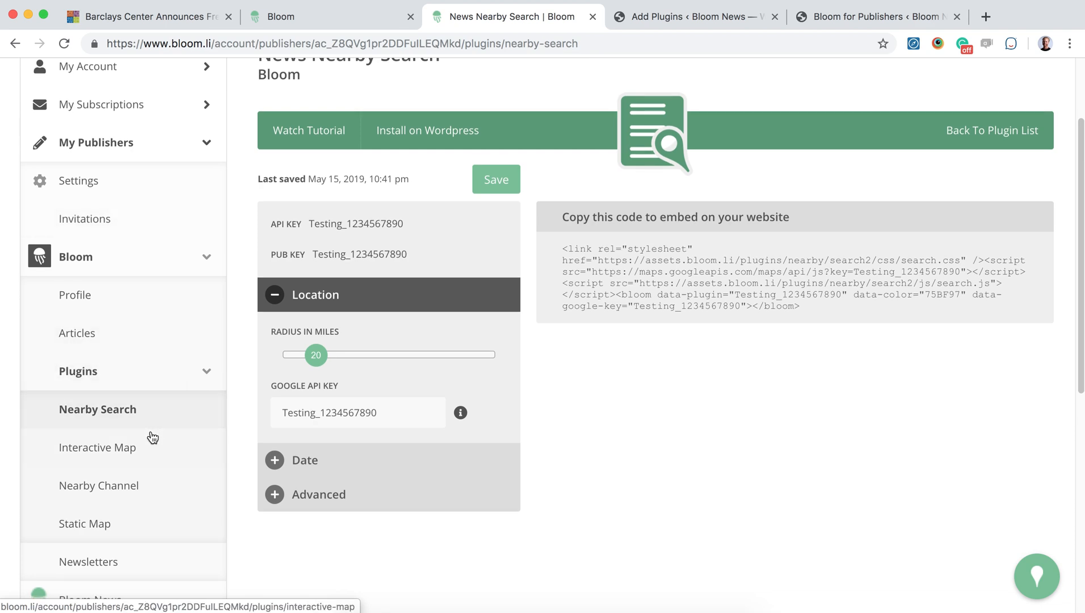
mouse_move(122, 414)
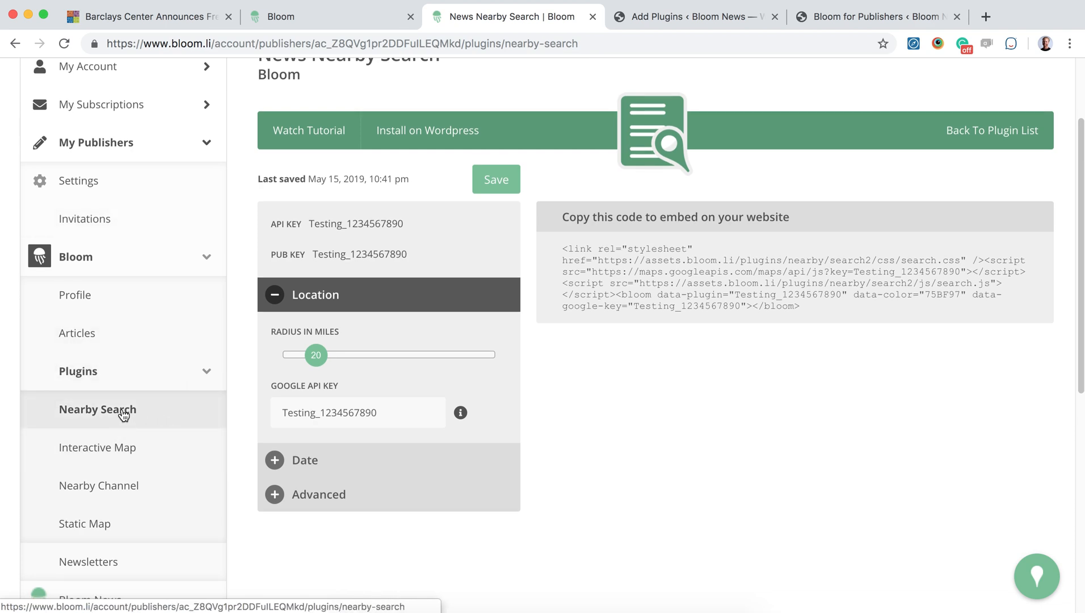
scroll("up", 3)
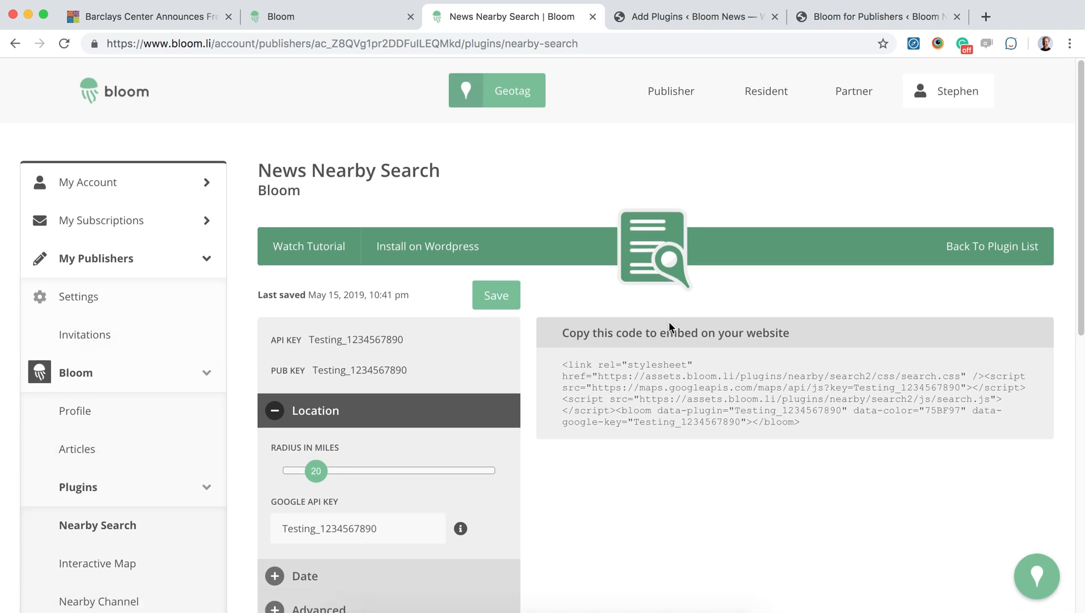
mouse_move(793, 479)
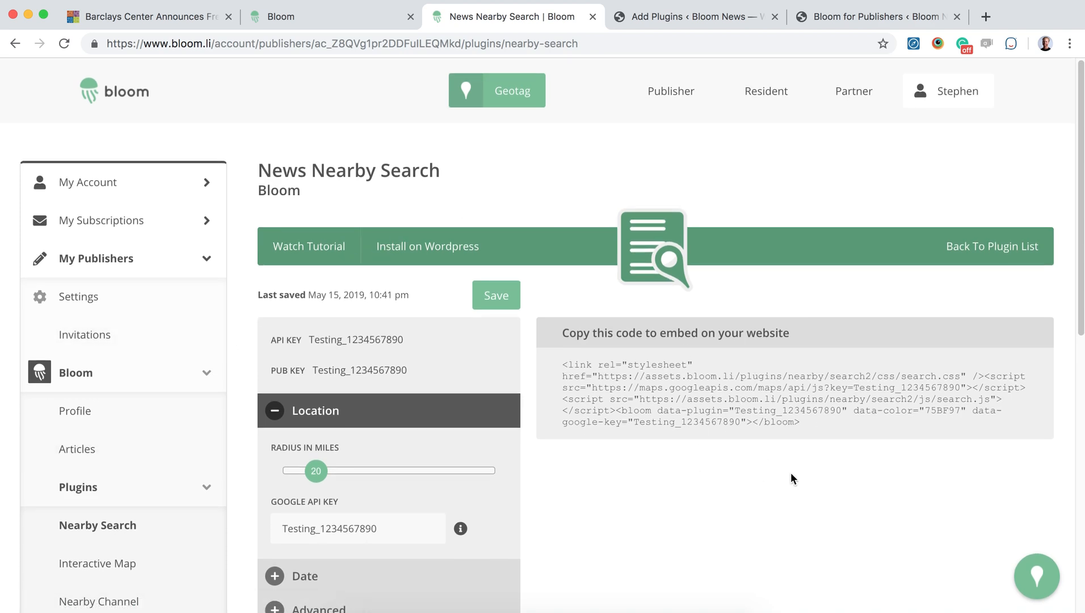
mouse_move(809, 506)
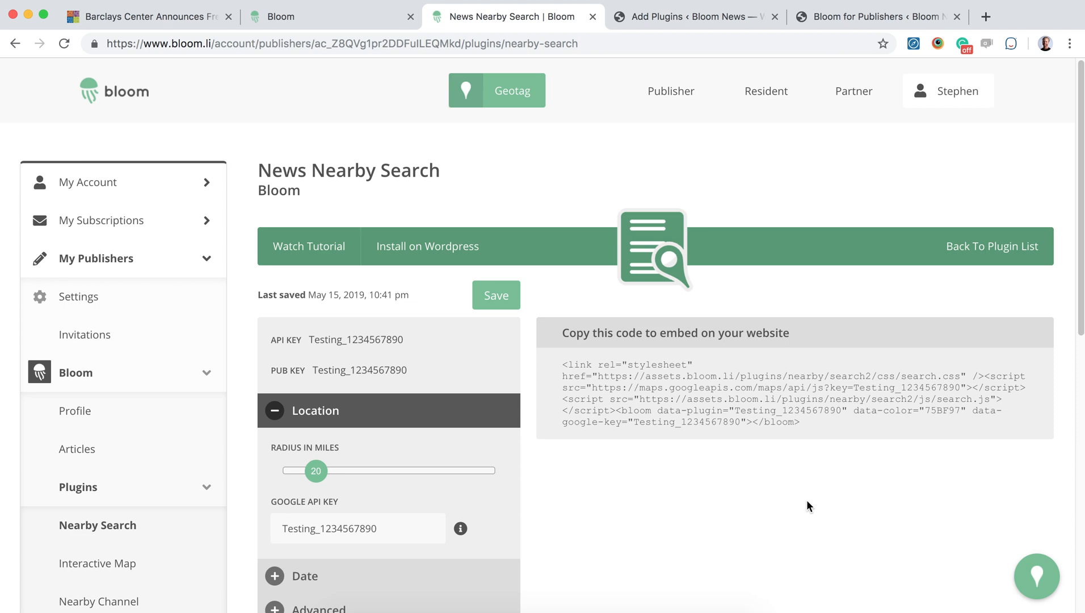
scroll("down", 3)
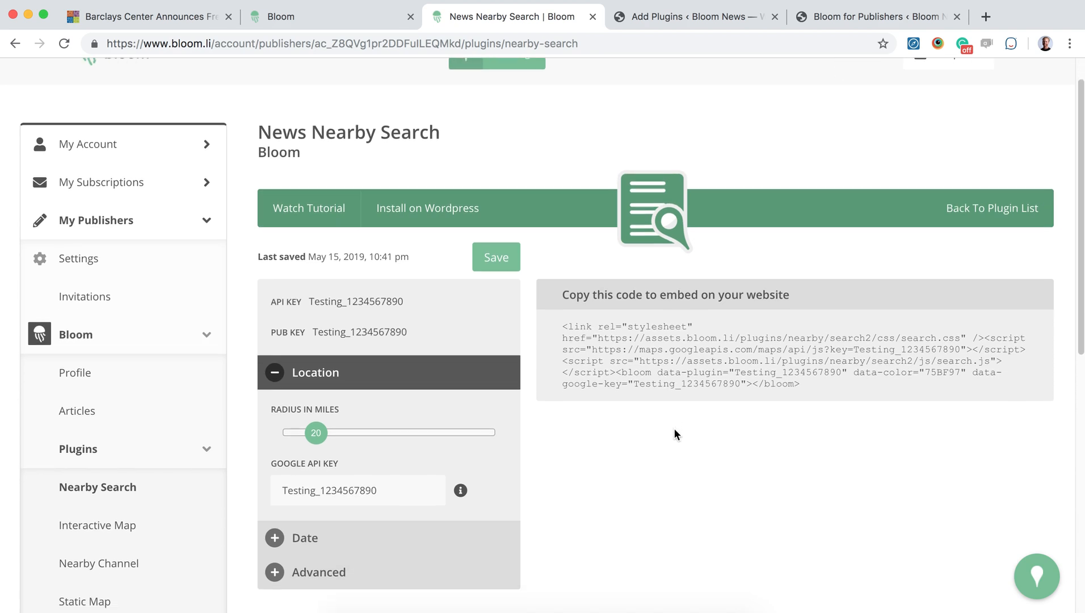
scroll("down", 3)
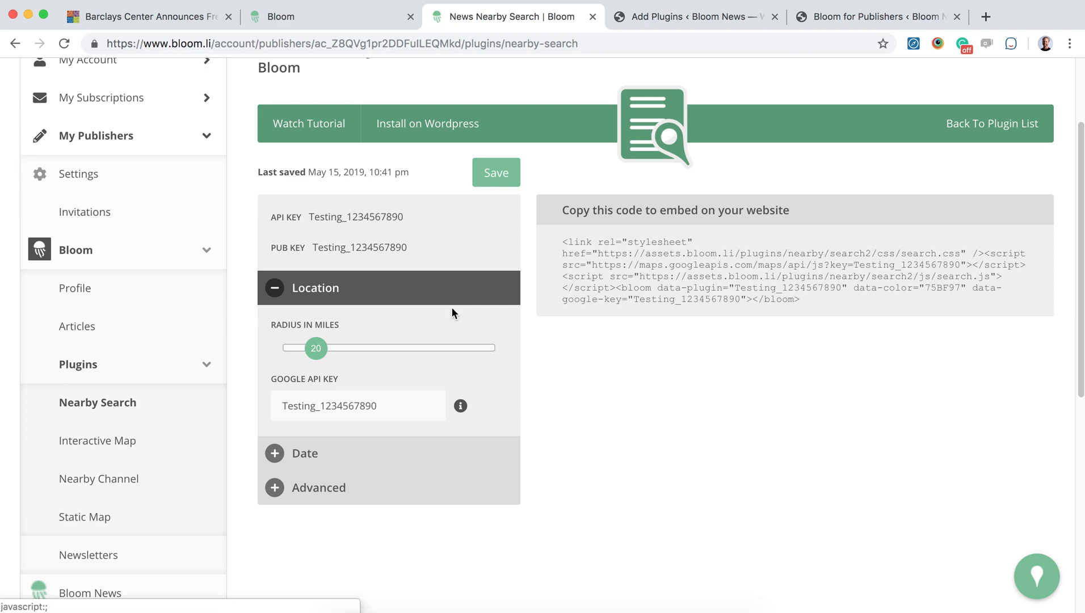
mouse_move(438, 373)
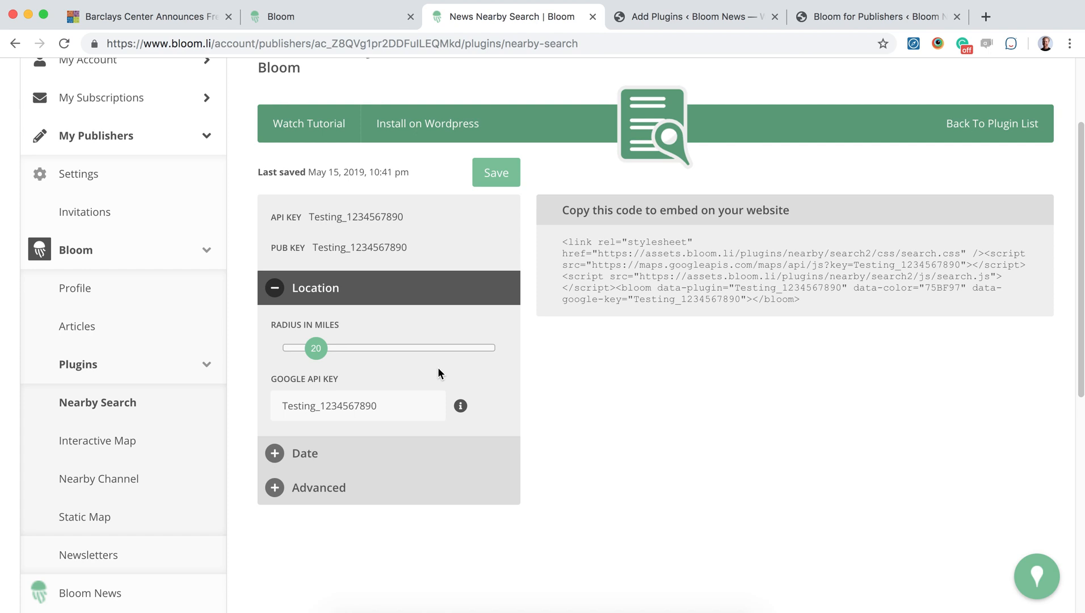
mouse_move(445, 415)
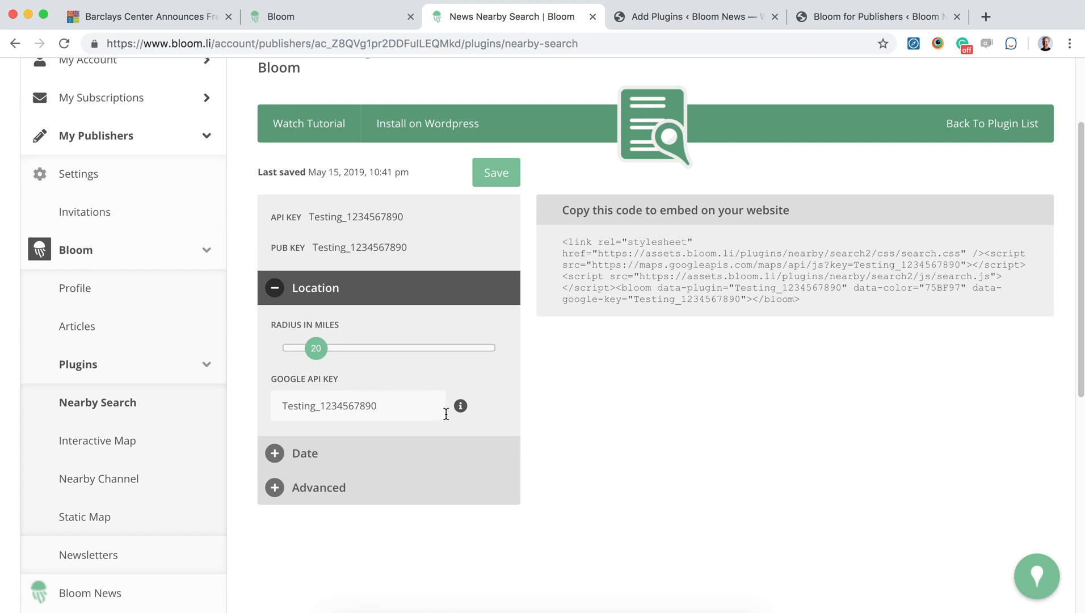
mouse_move(468, 423)
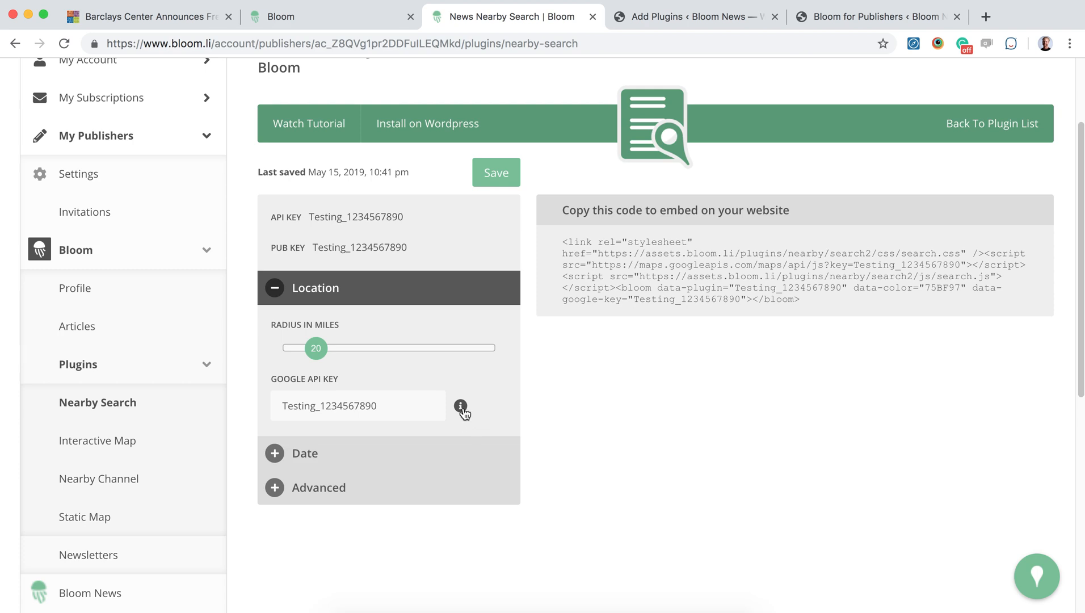
mouse_move(496, 410)
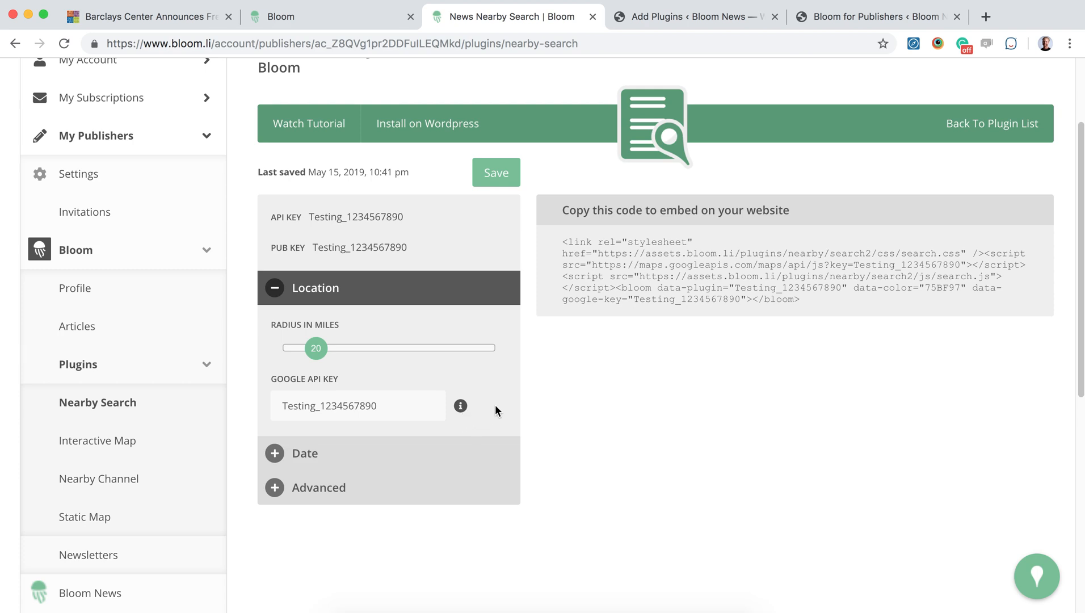
mouse_move(528, 408)
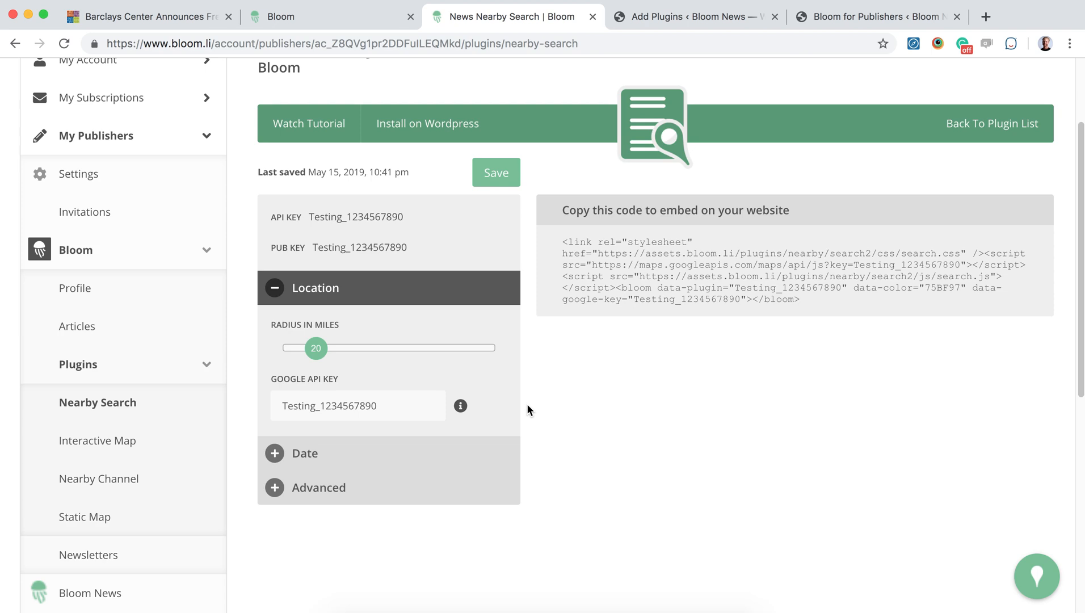
Expand the Date section showing a 20-day timeframe from the current date
left_click(304, 453)
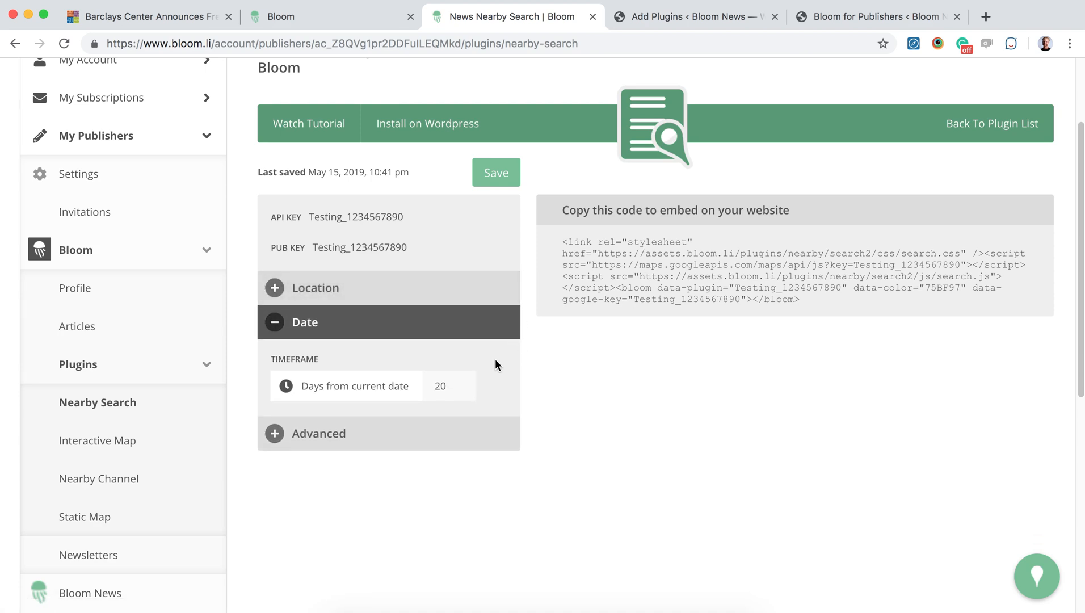
mouse_move(525, 368)
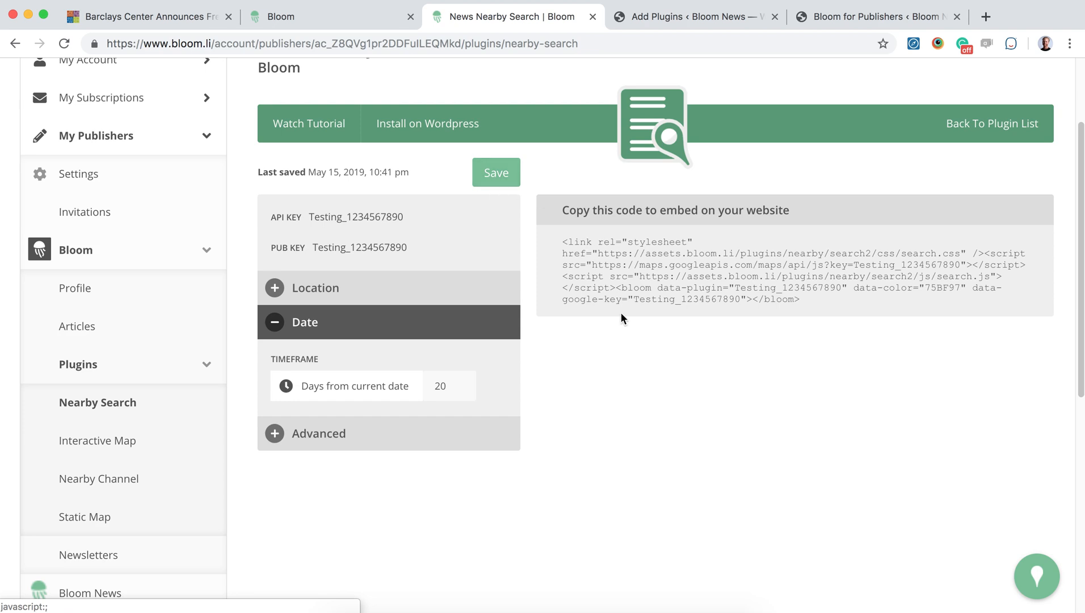
Preview the nearby-news widget alongside the 20-day timeframe and embed code
left_click(1036, 576)
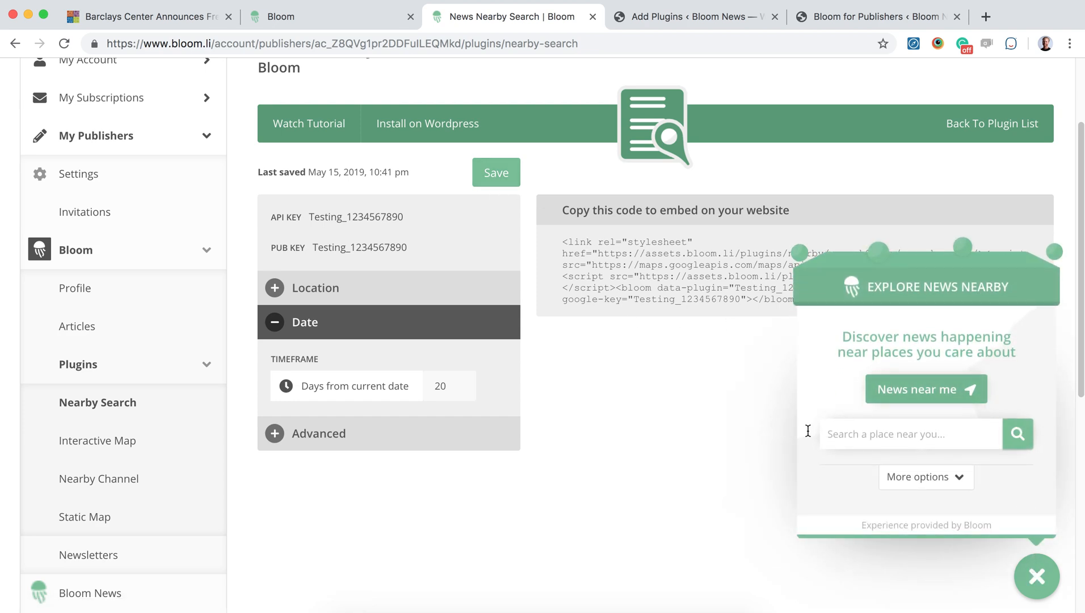
mouse_move(793, 463)
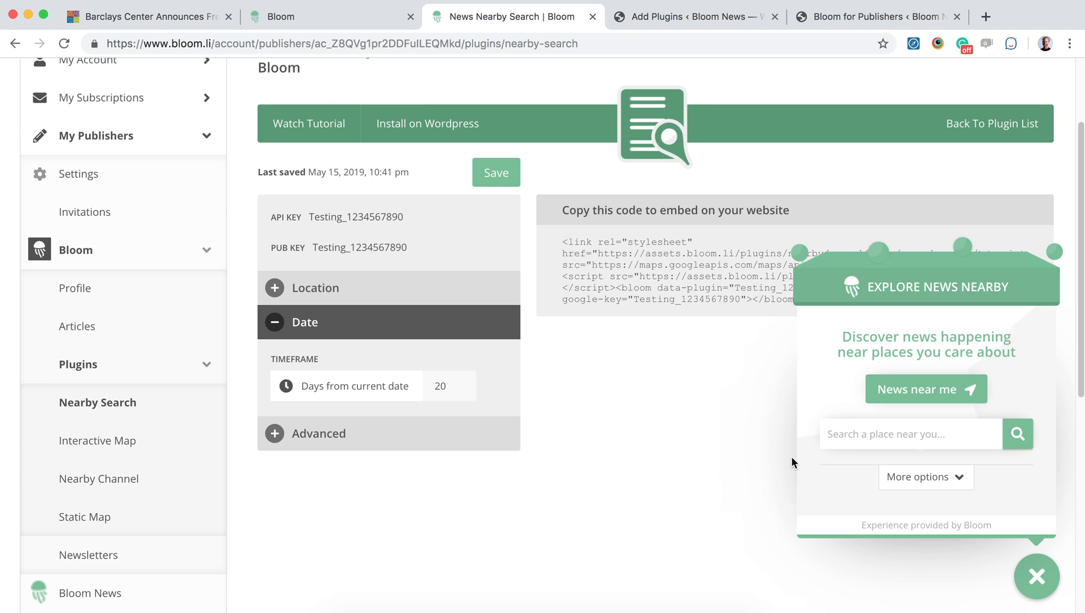
mouse_move(697, 441)
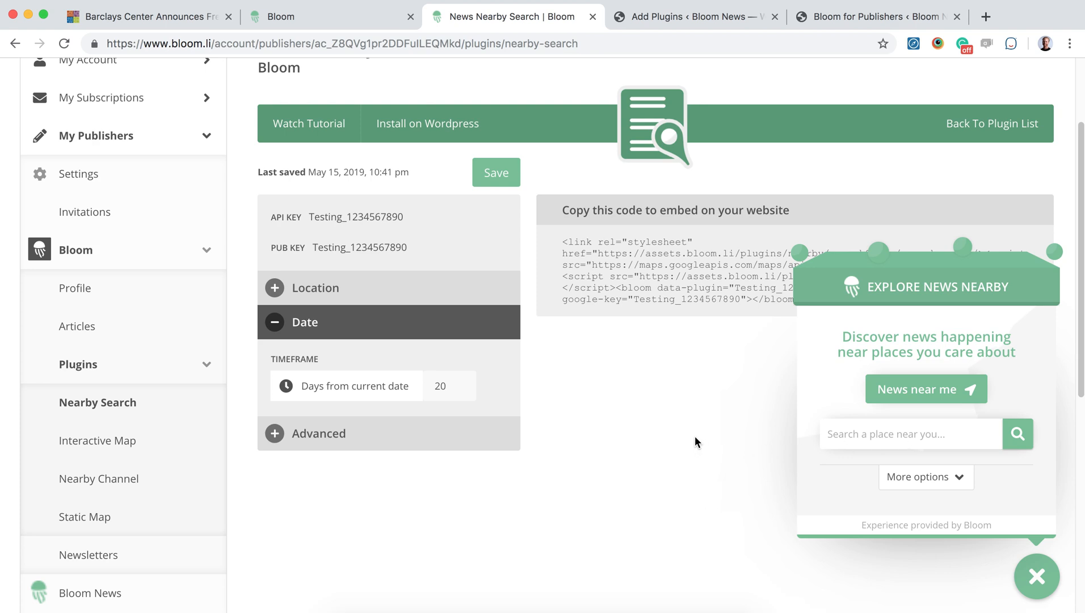
mouse_move(663, 438)
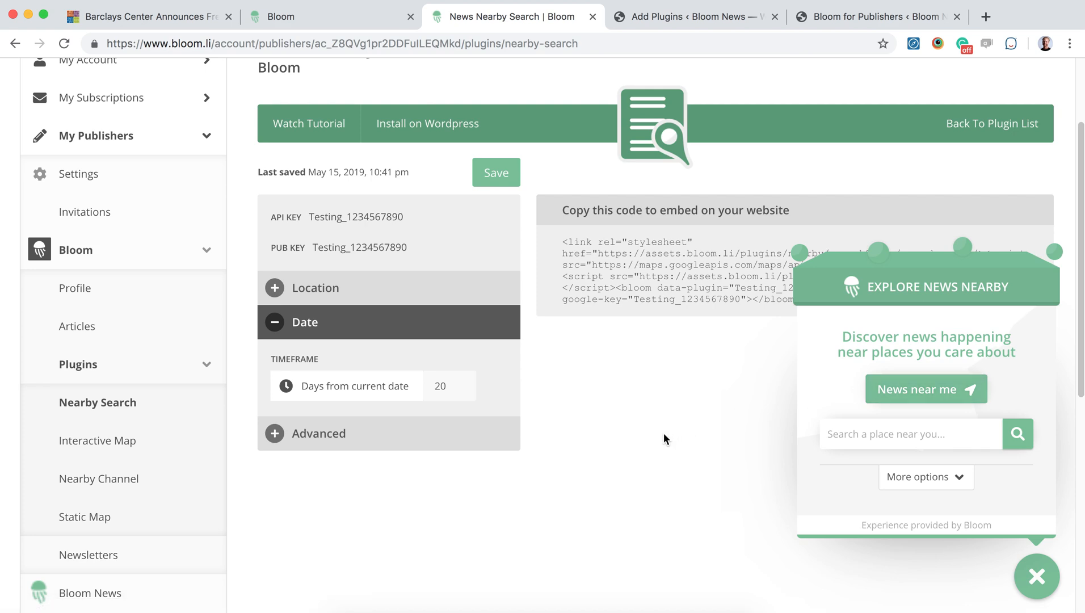
scroll("up", 3)
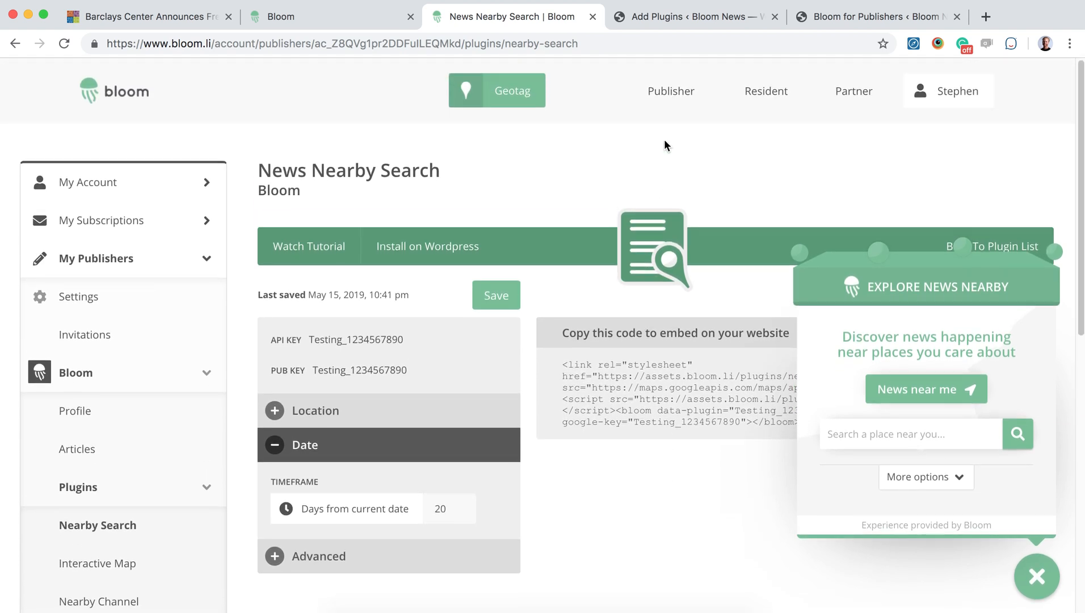
mouse_move(500, 97)
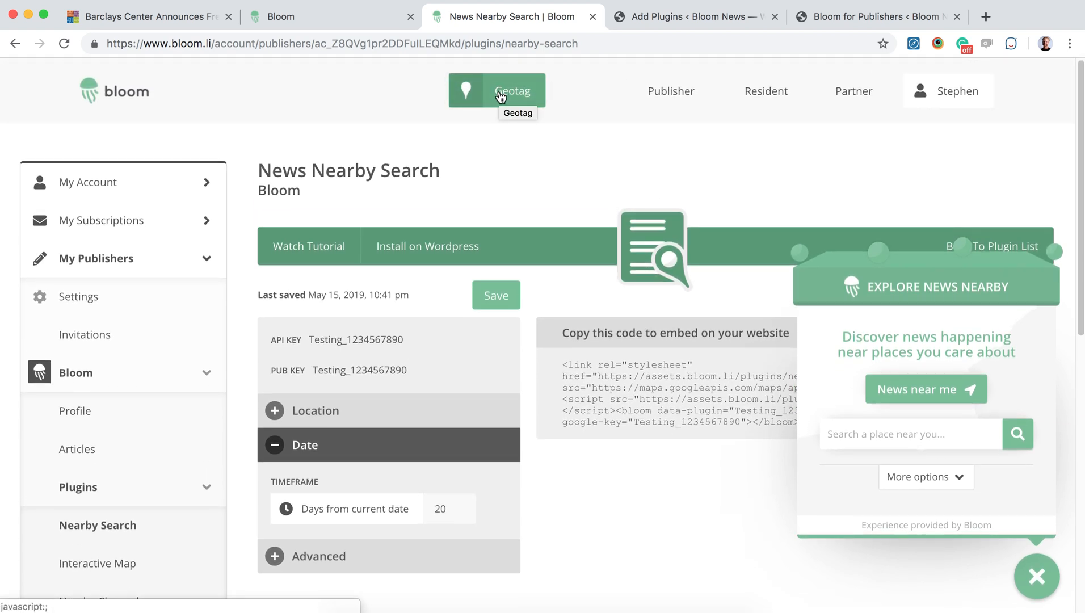
scroll("down", 3)
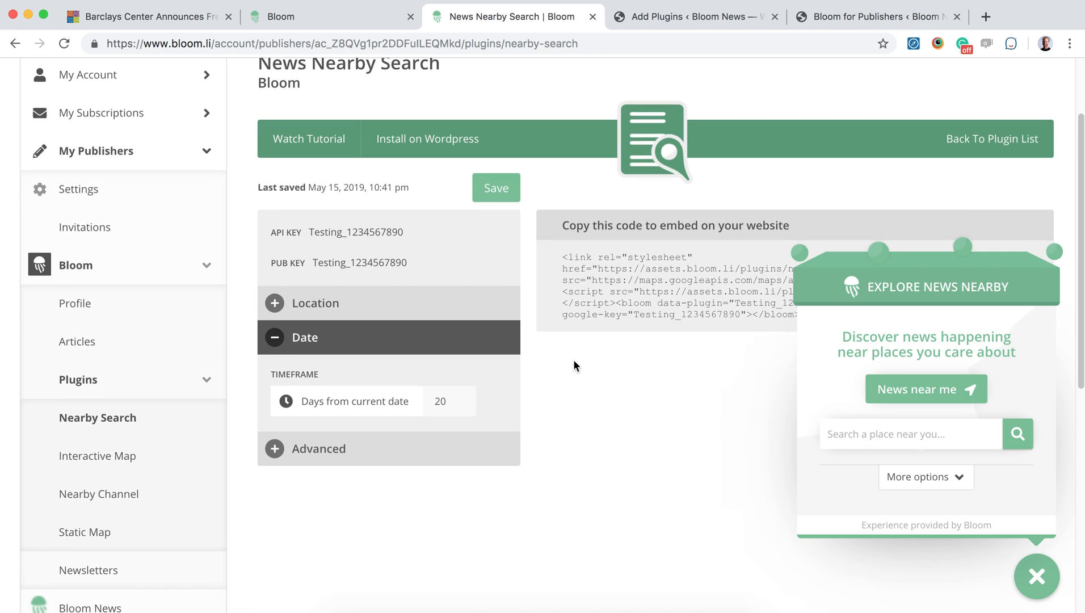
scroll("up", 3)
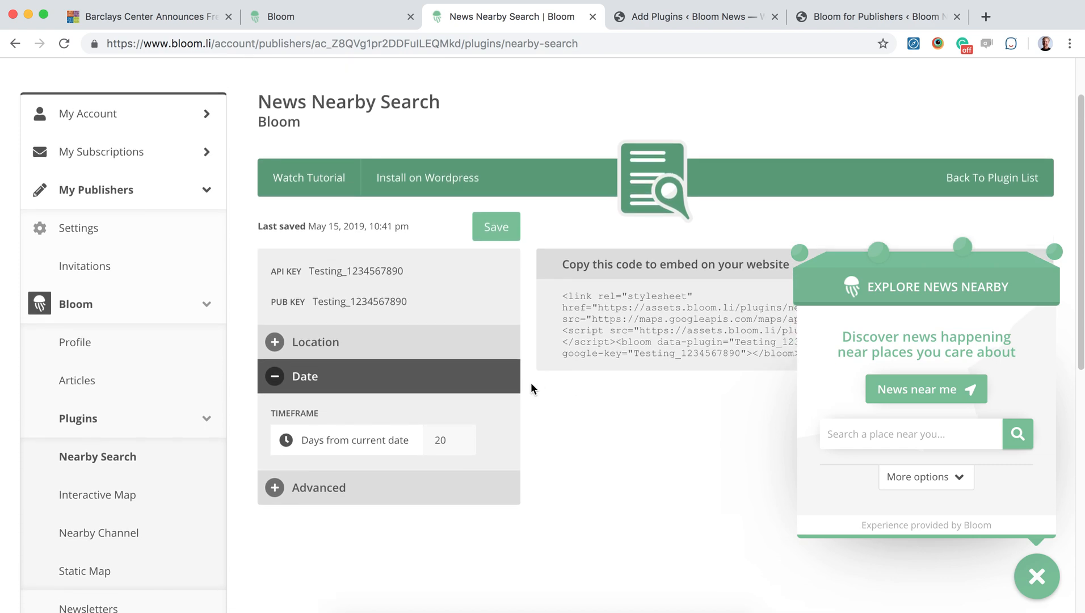
mouse_move(571, 351)
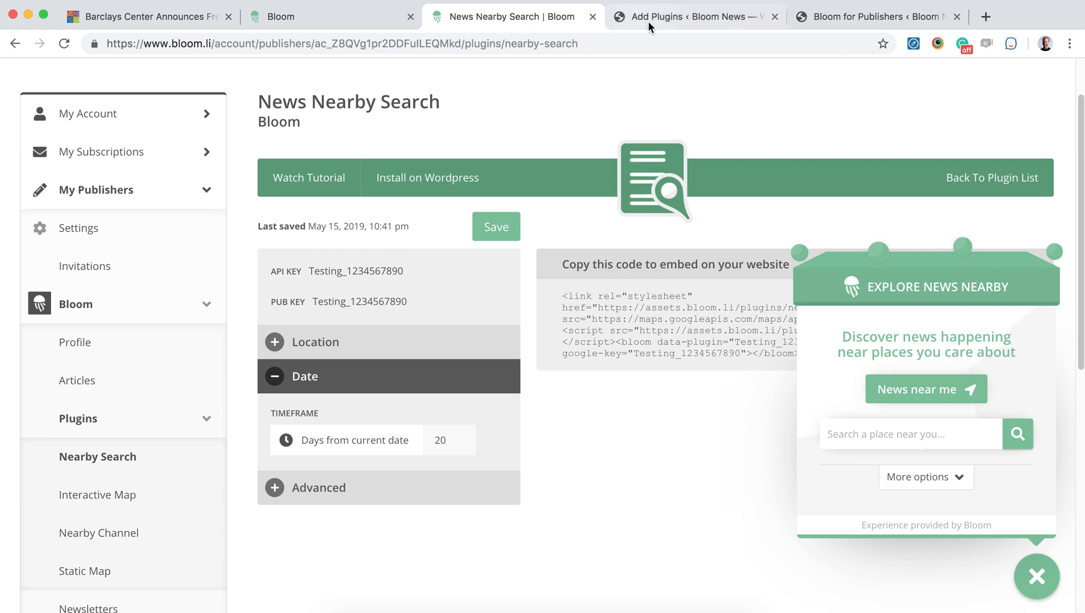
mouse_move(554, 33)
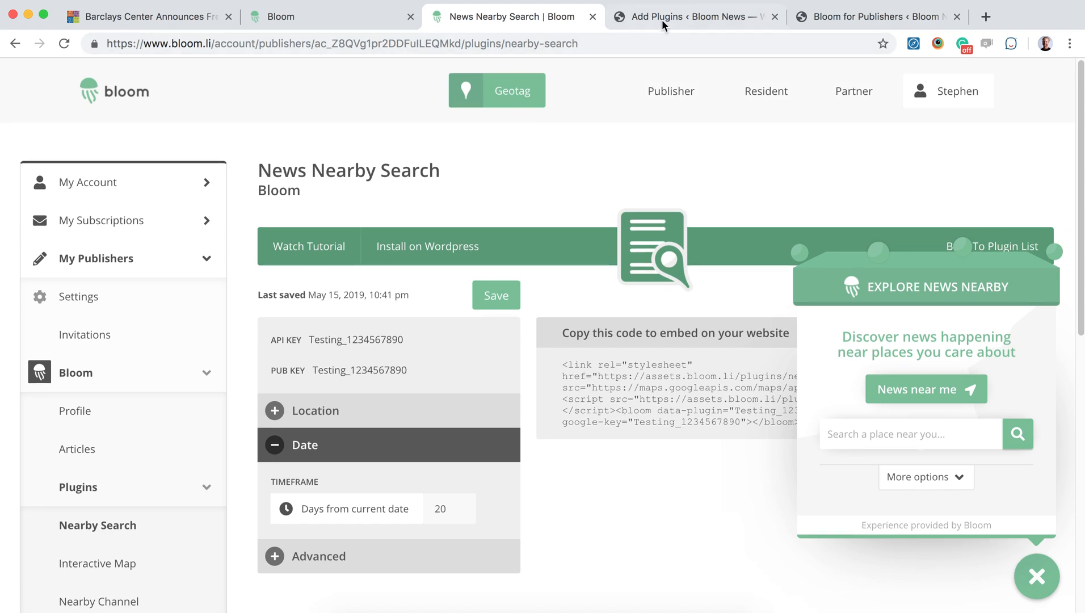
Search the WordPress plugin directory for 'Bloom for publishers' and confirm it is already active
left_click(692, 16)
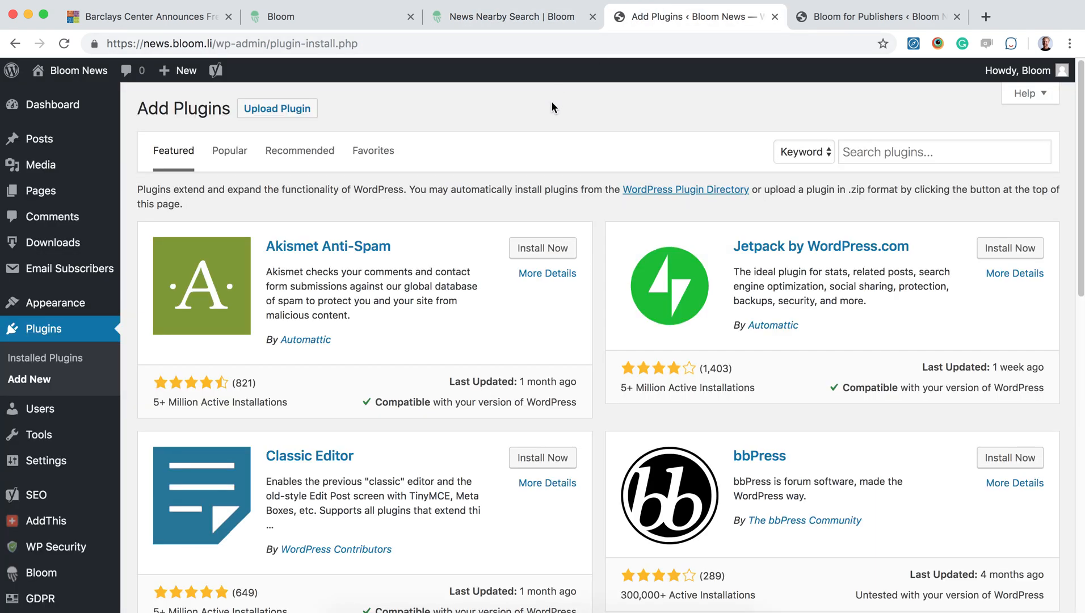
mouse_move(465, 103)
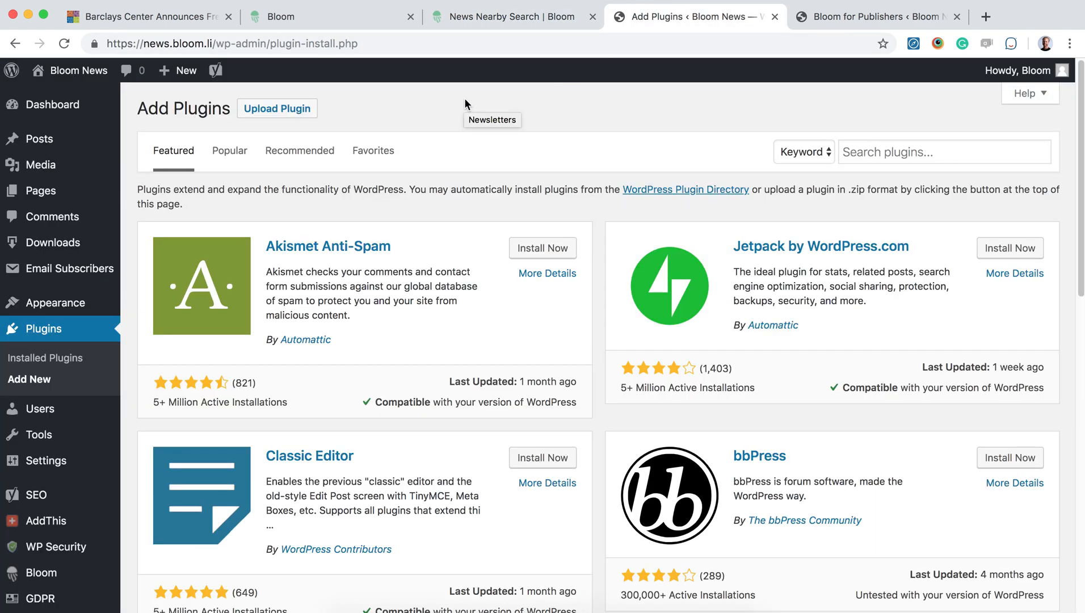
mouse_move(44, 329)
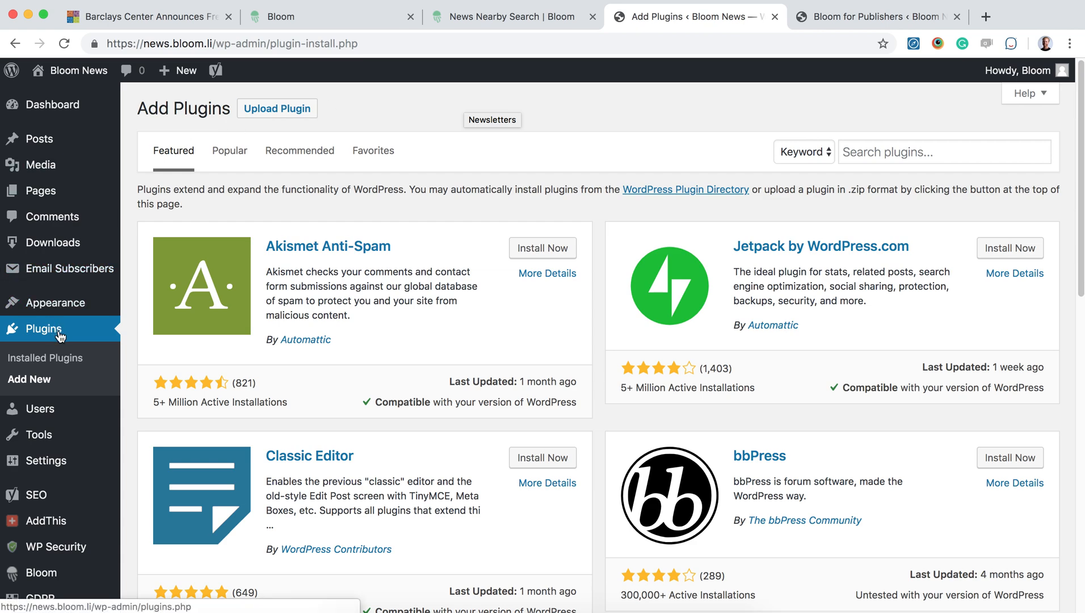
mouse_move(205, 127)
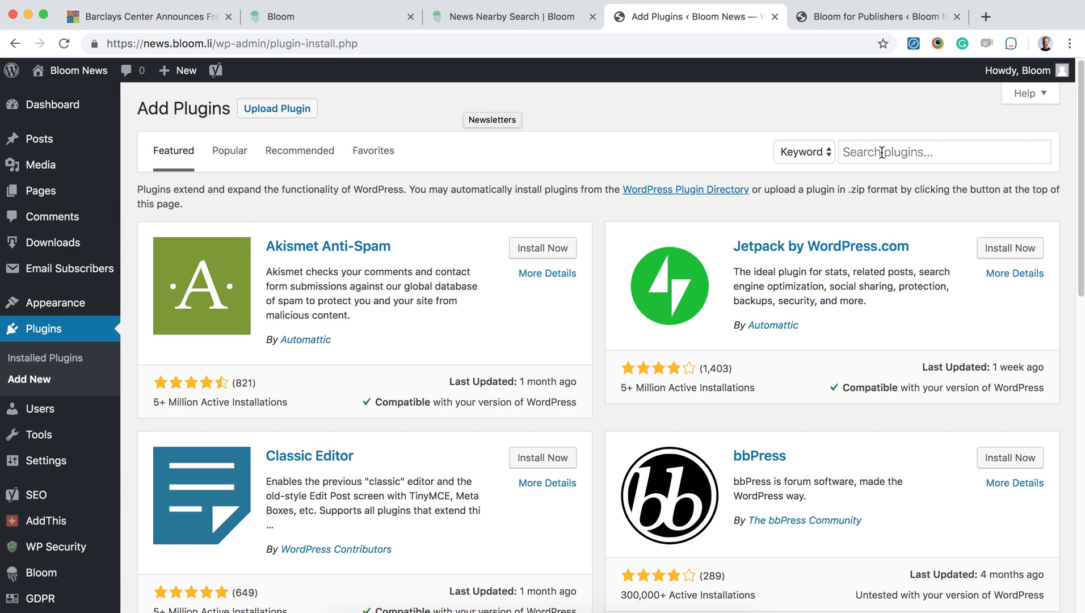
type("Bloom for publish")
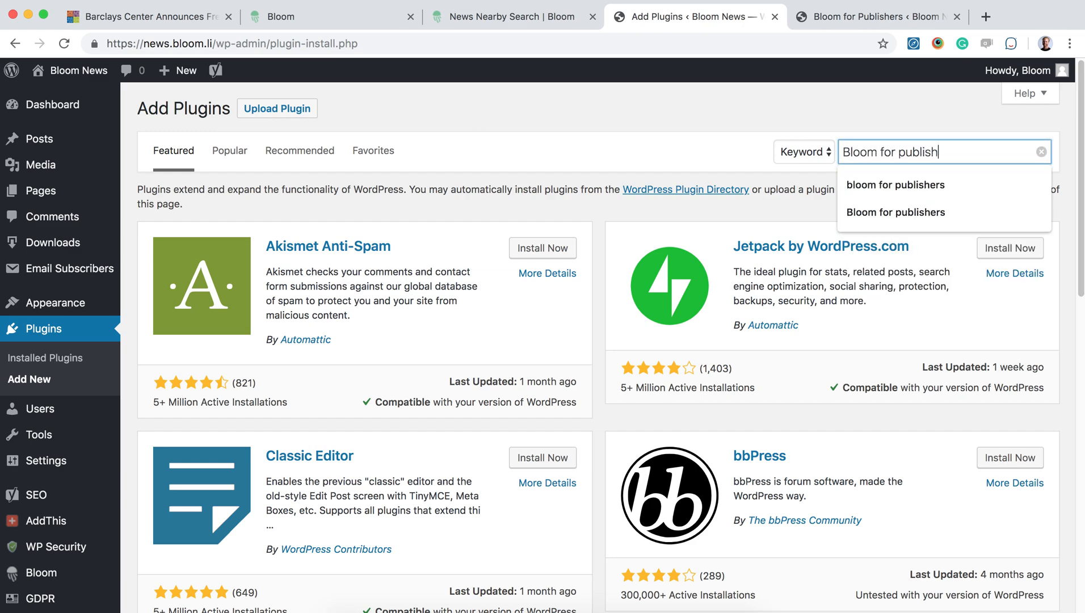
left_click(894, 212)
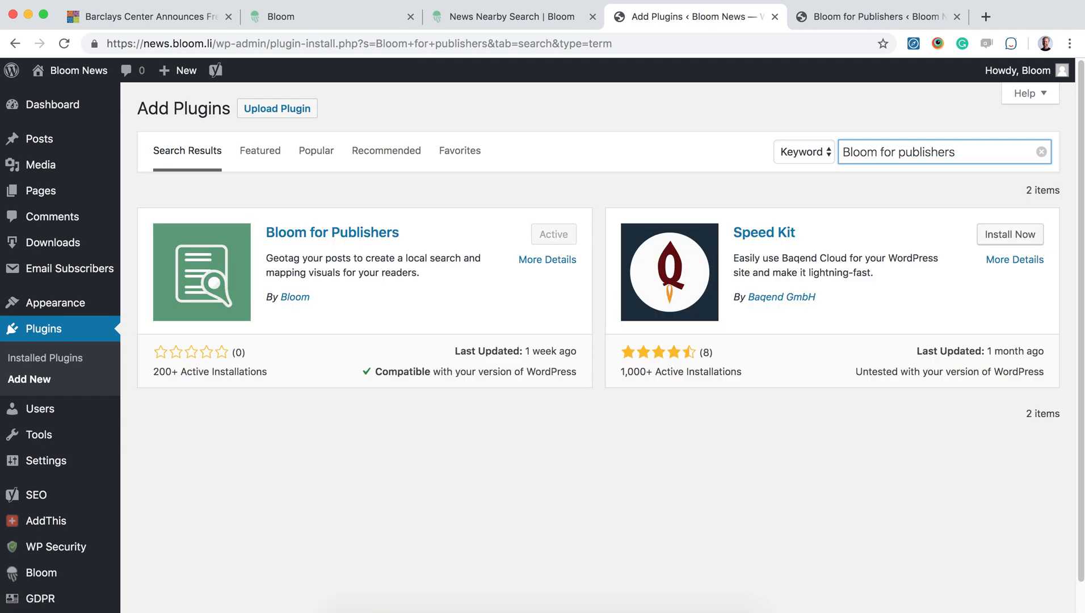
mouse_move(379, 236)
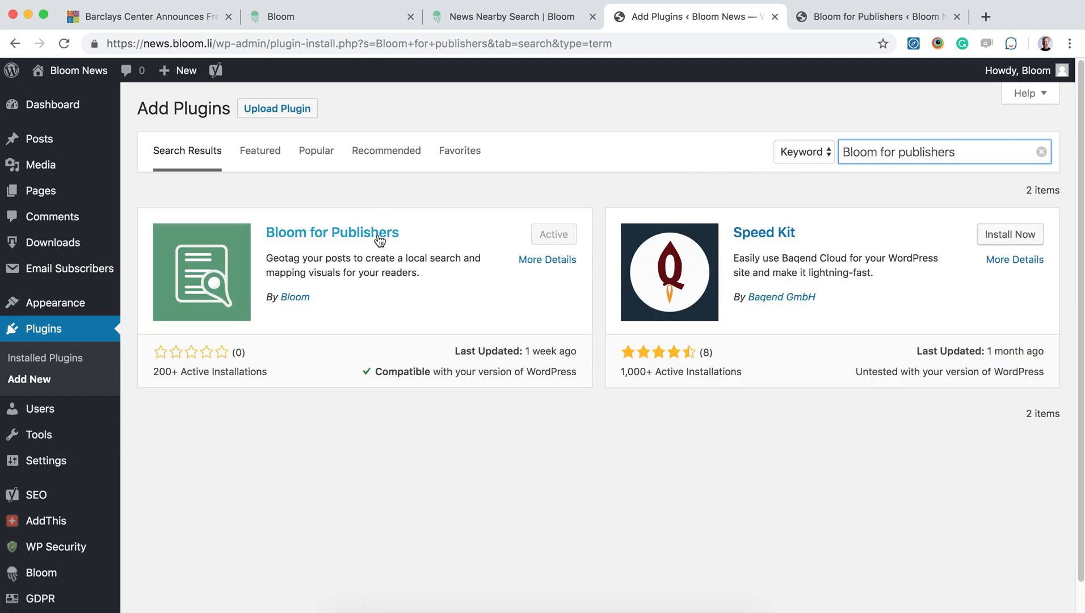
mouse_move(547, 246)
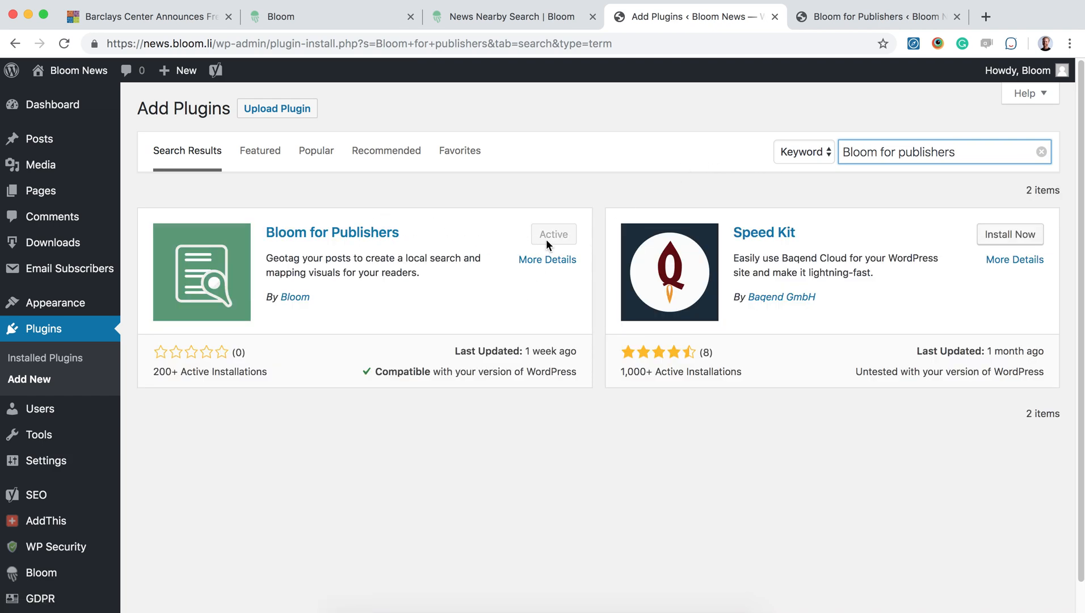
mouse_move(529, 245)
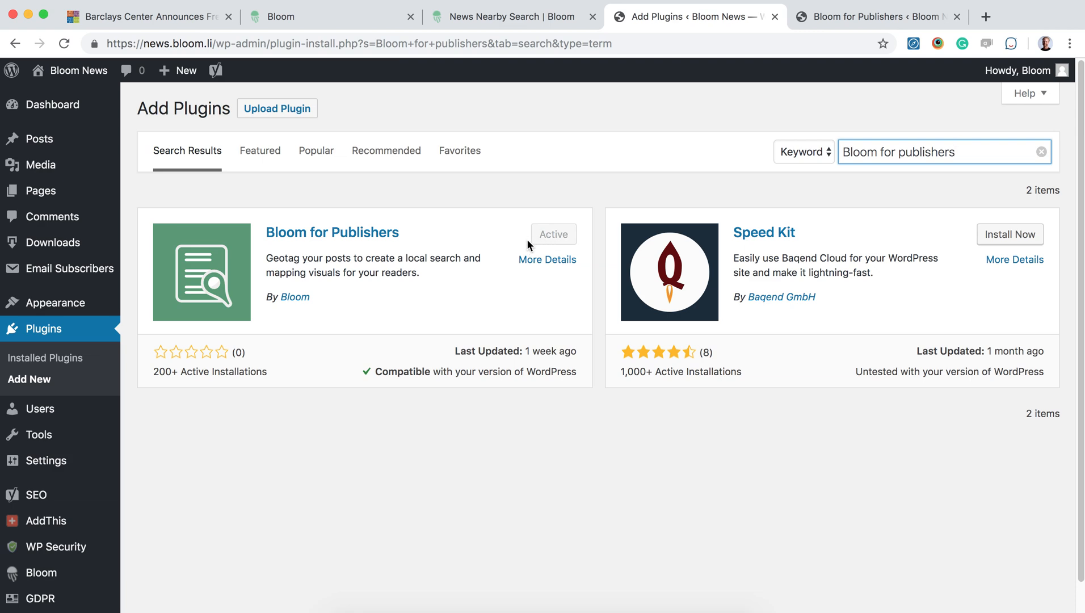
mouse_move(229, 476)
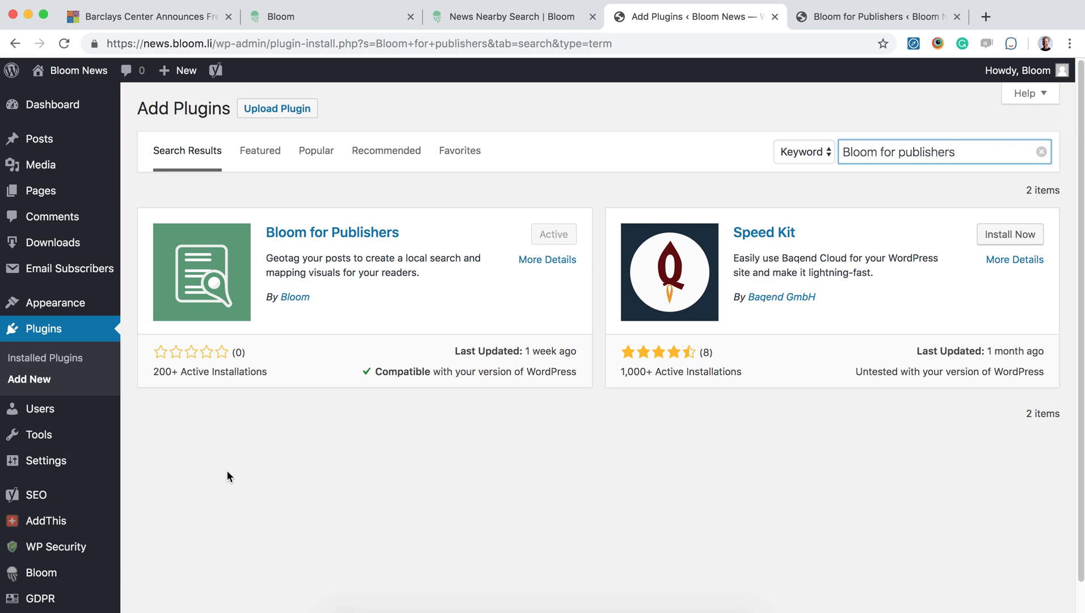
mouse_move(40, 573)
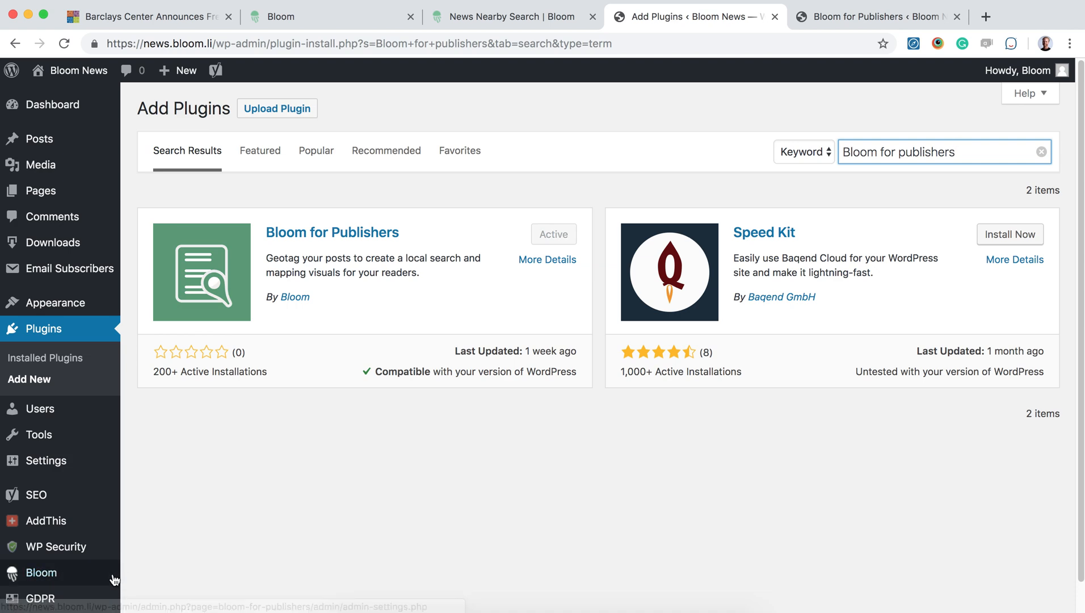
mouse_move(40, 572)
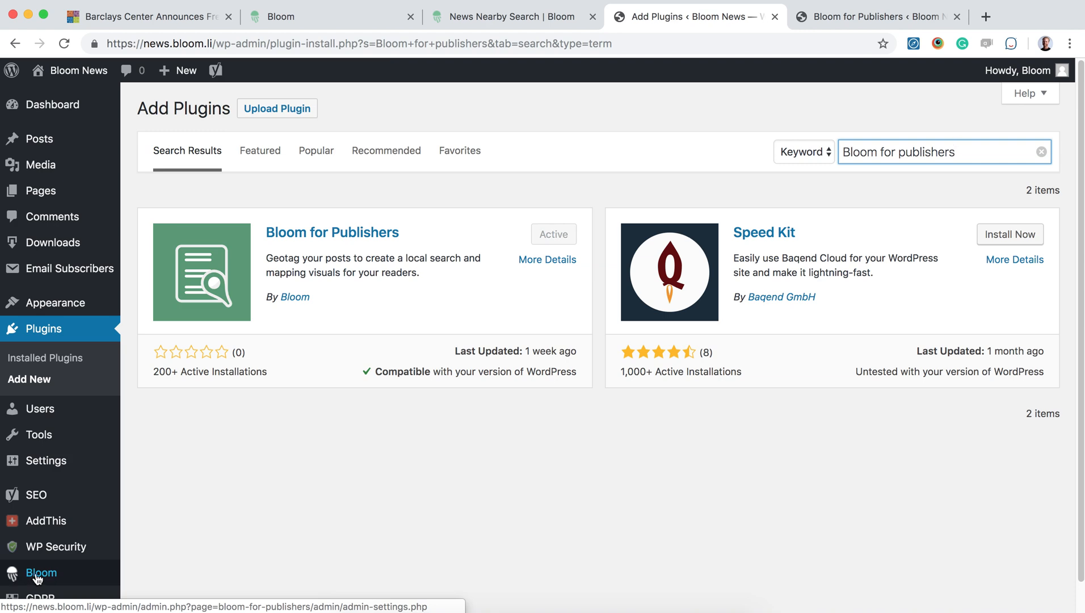
mouse_move(852, 26)
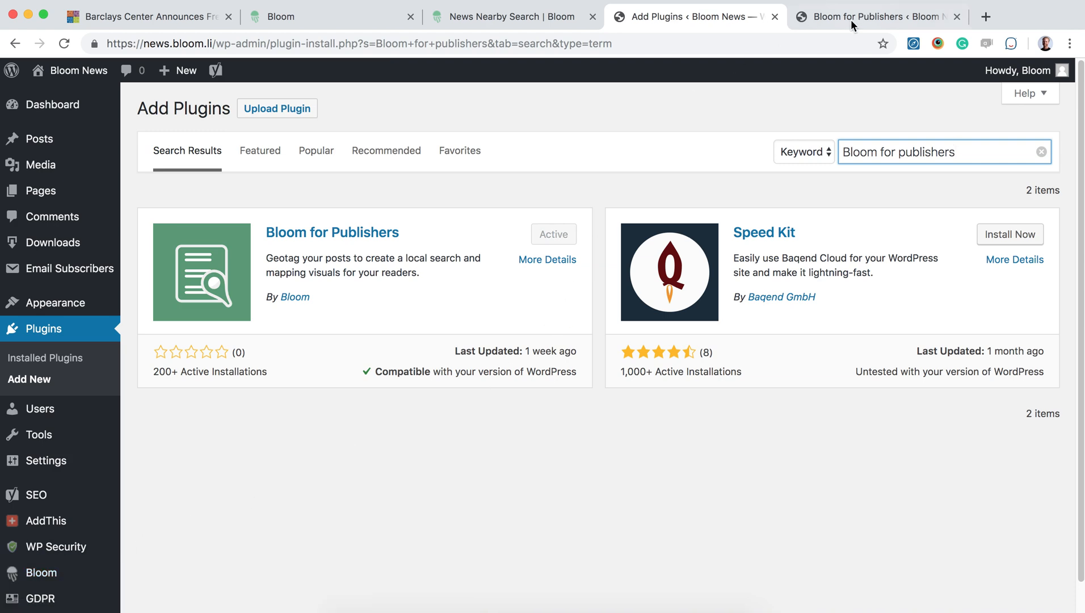
Compare the WordPress General tab's valid API, Publisher and Google keys with bloom.li's Location section
left_click(875, 16)
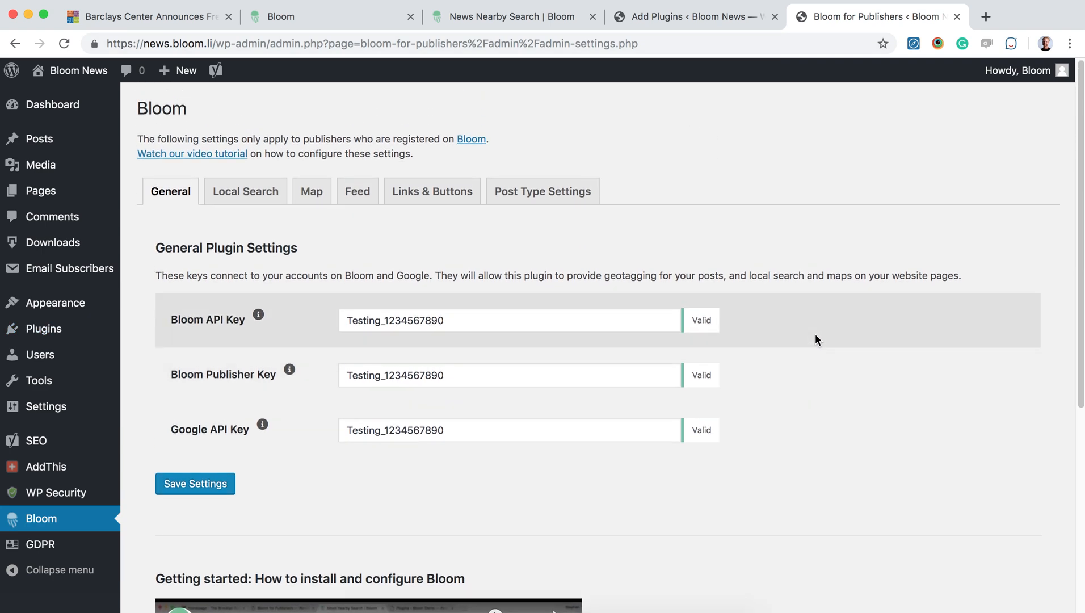
mouse_move(747, 230)
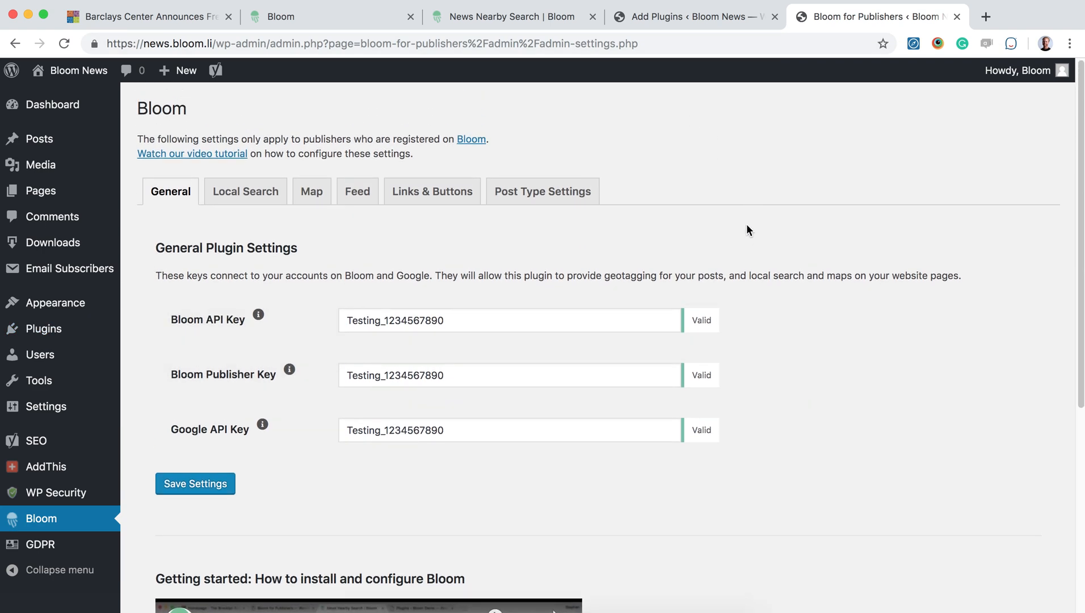
mouse_move(703, 233)
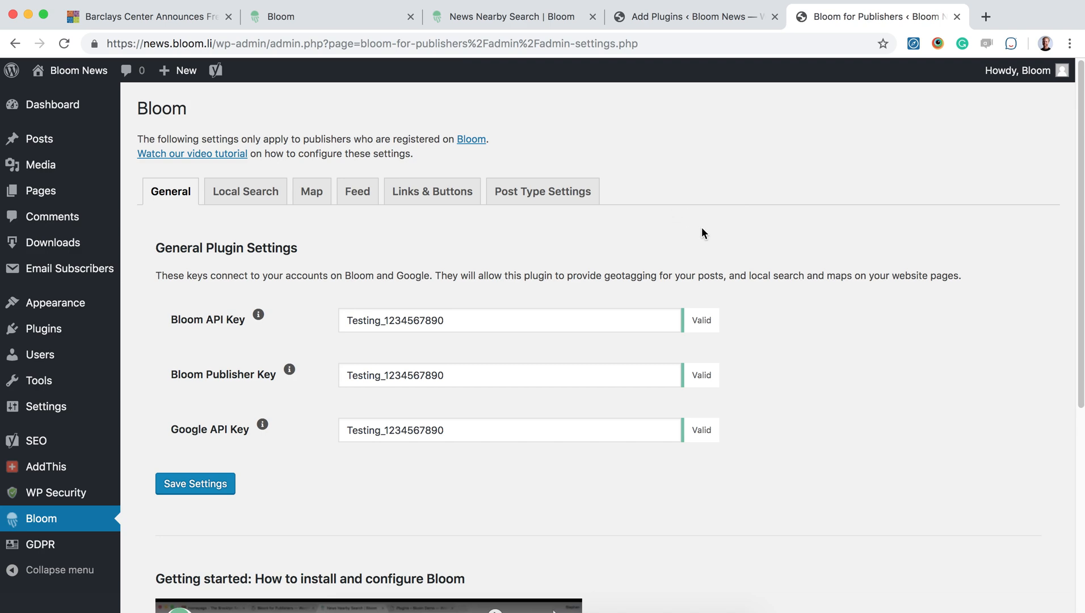
mouse_move(225, 277)
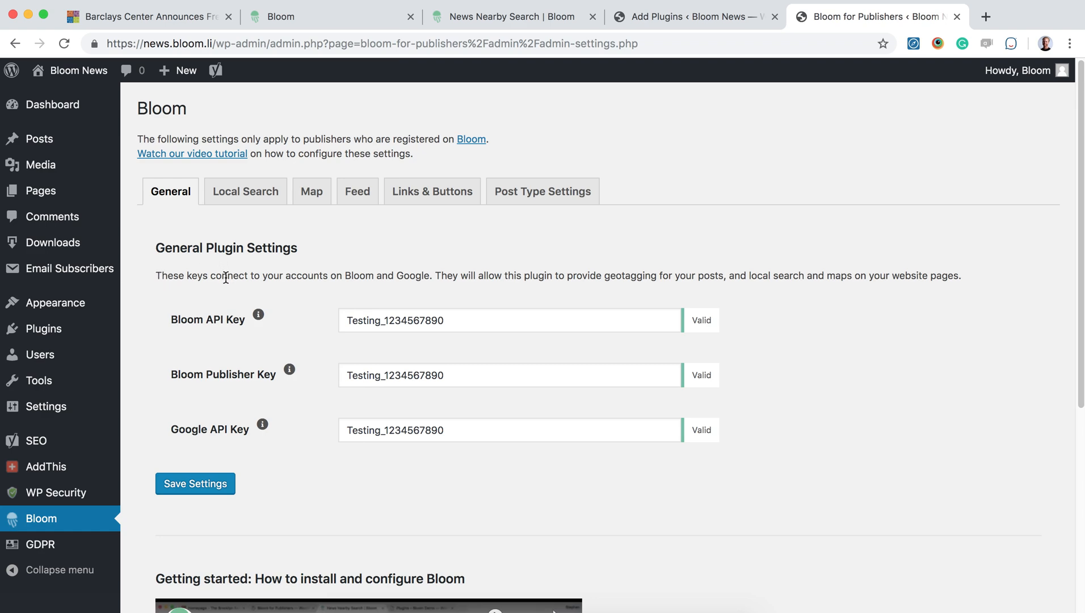
mouse_move(271, 367)
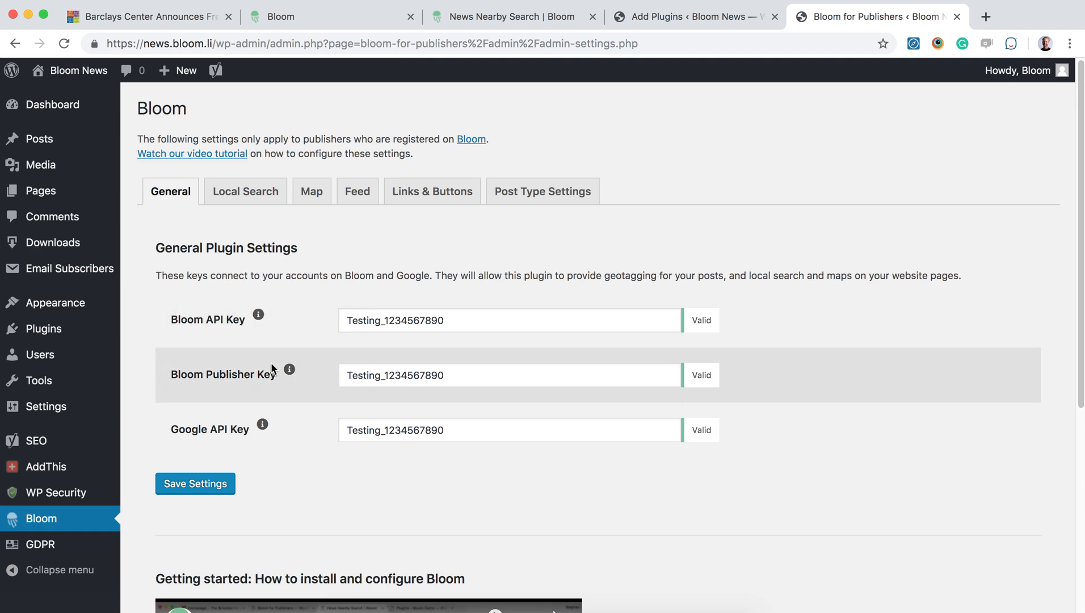
mouse_move(279, 439)
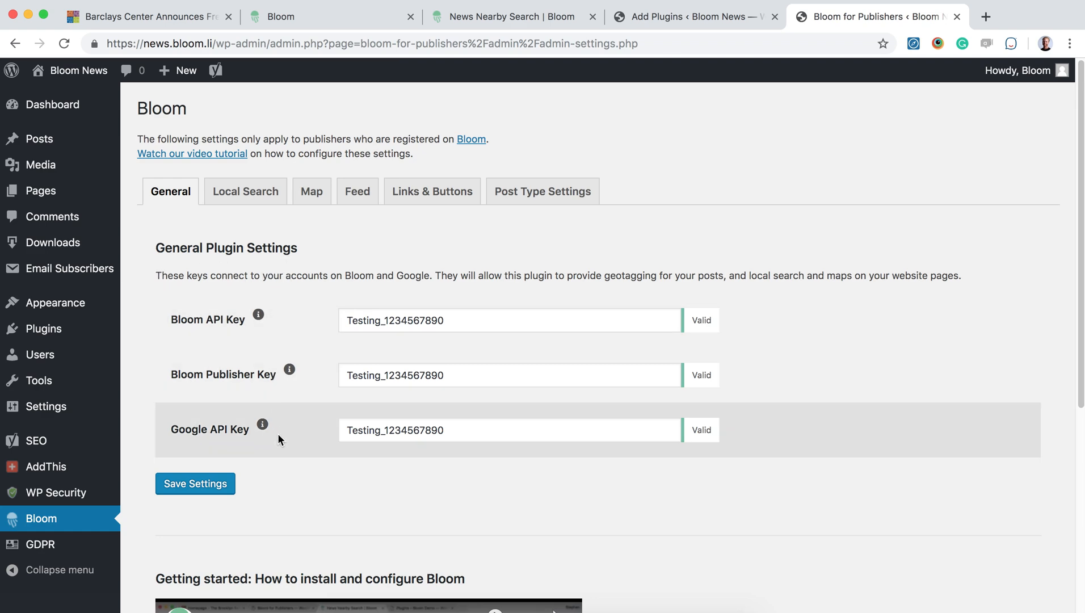
left_click(494, 17)
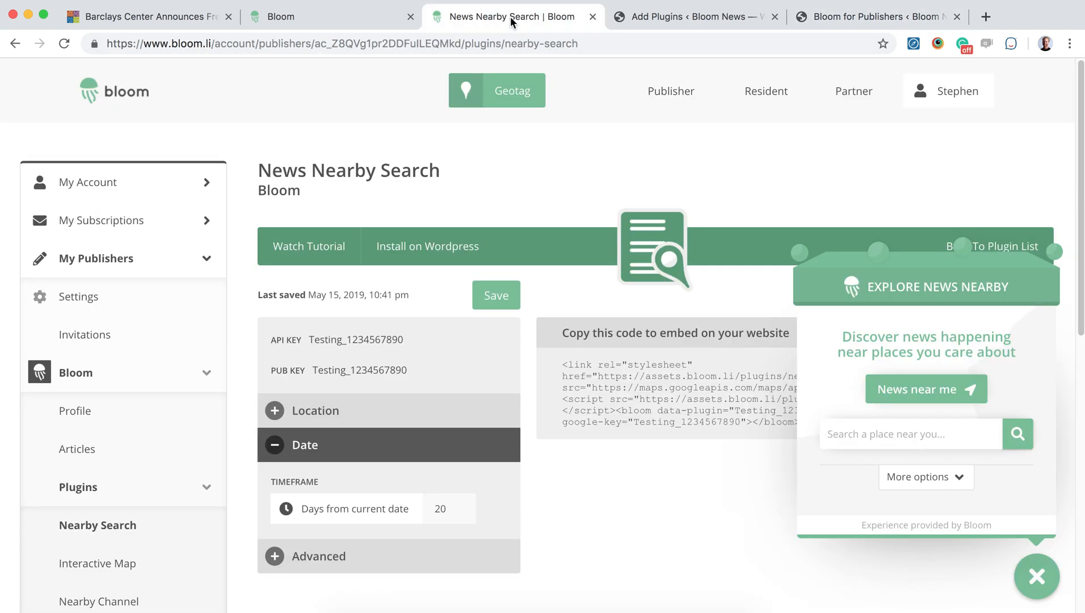
scroll("up", 3)
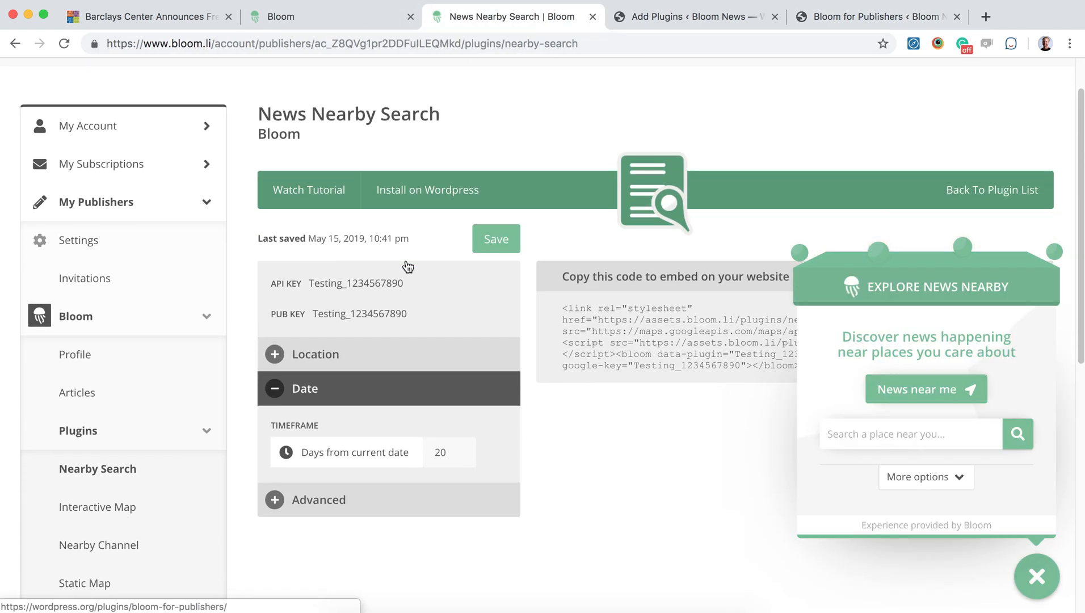
mouse_move(352, 310)
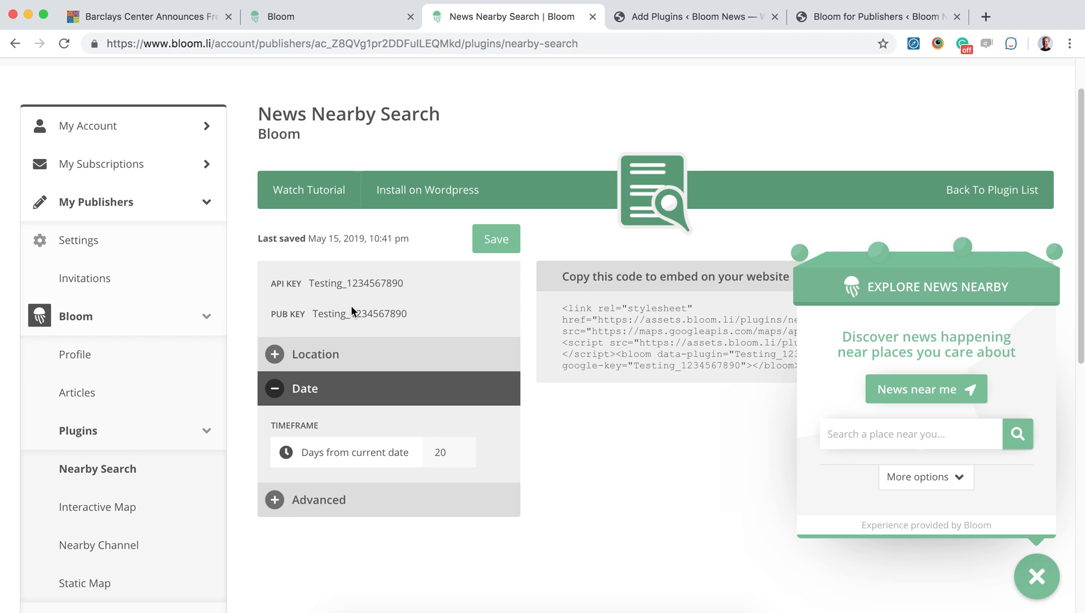
left_click(315, 354)
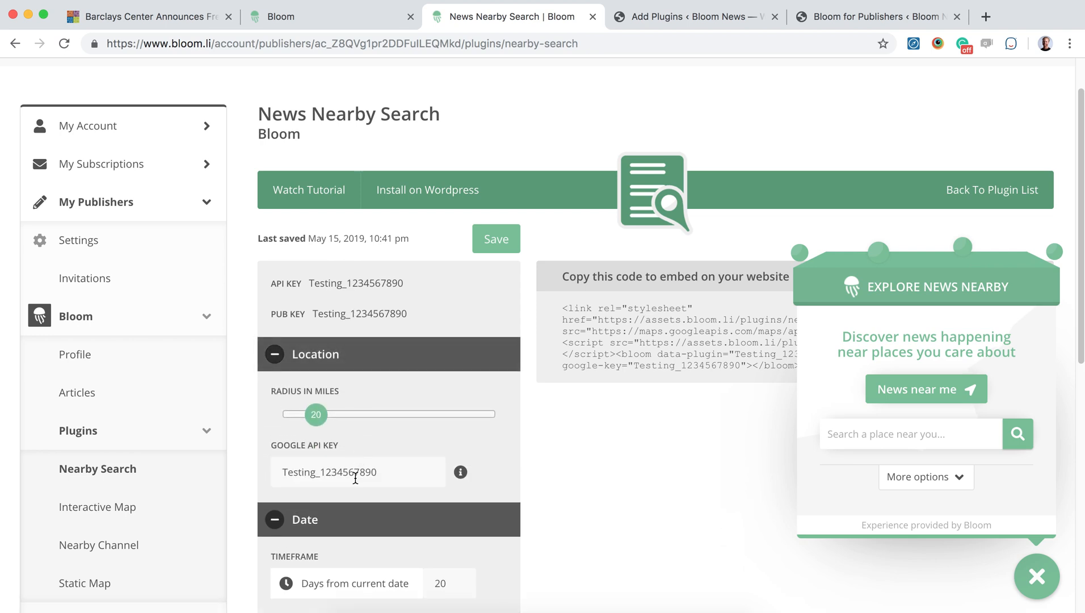
left_click(875, 16)
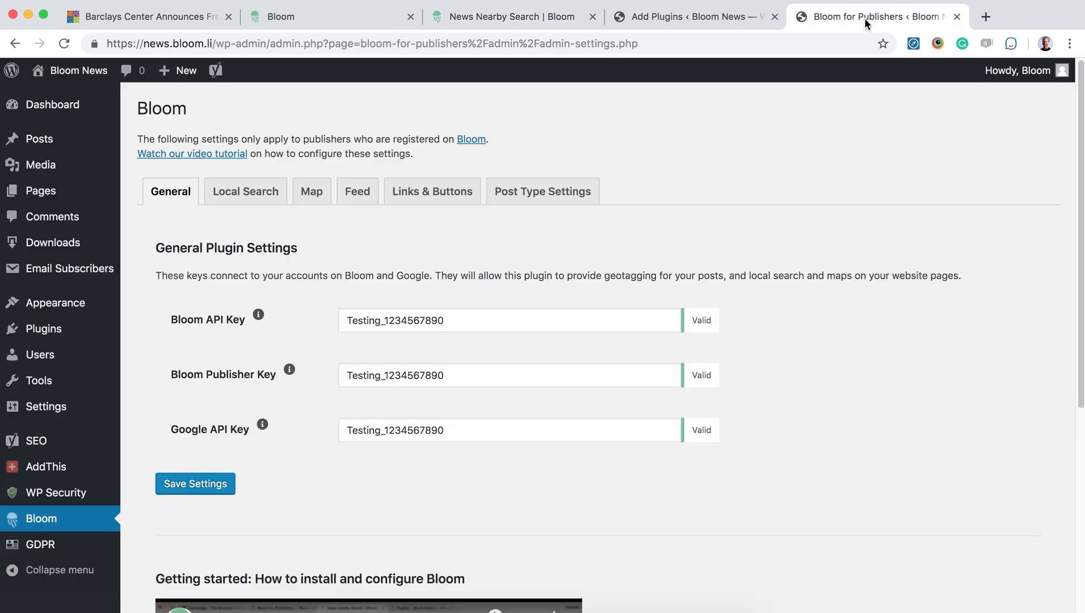
mouse_move(485, 426)
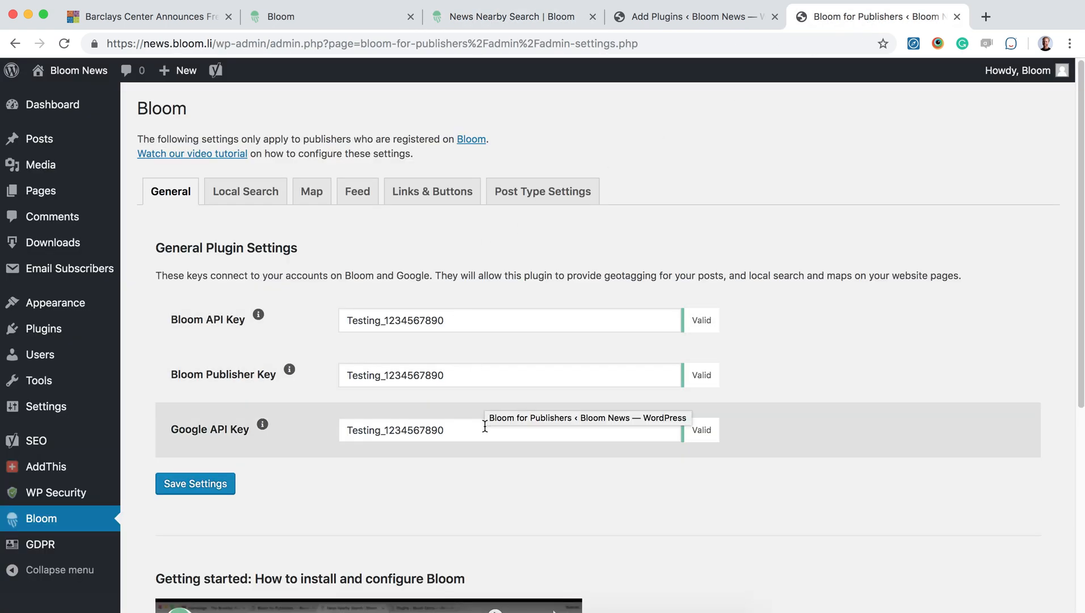
mouse_move(481, 498)
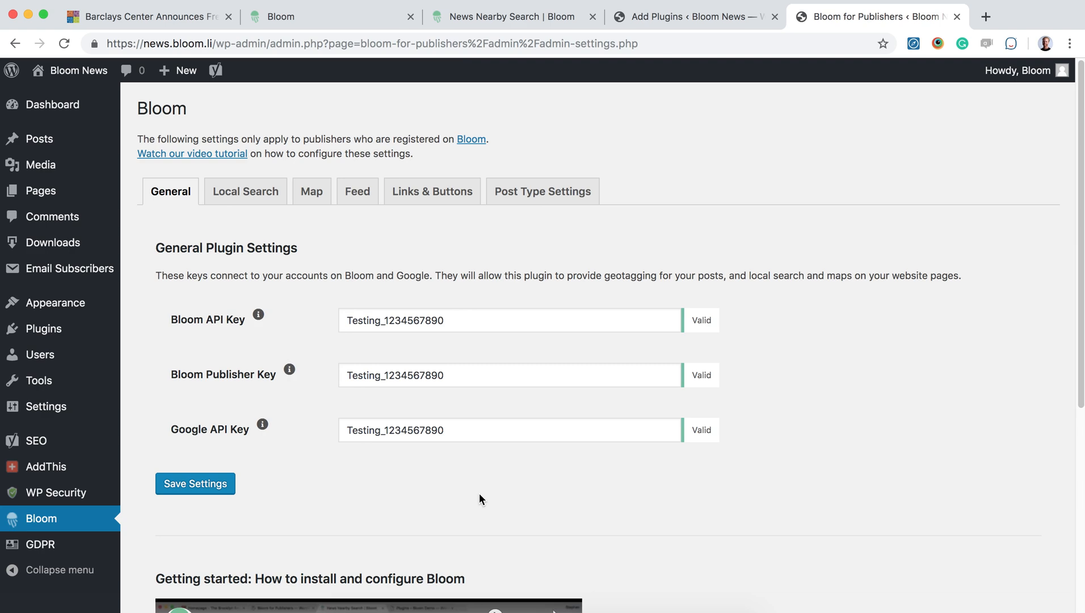
mouse_move(367, 488)
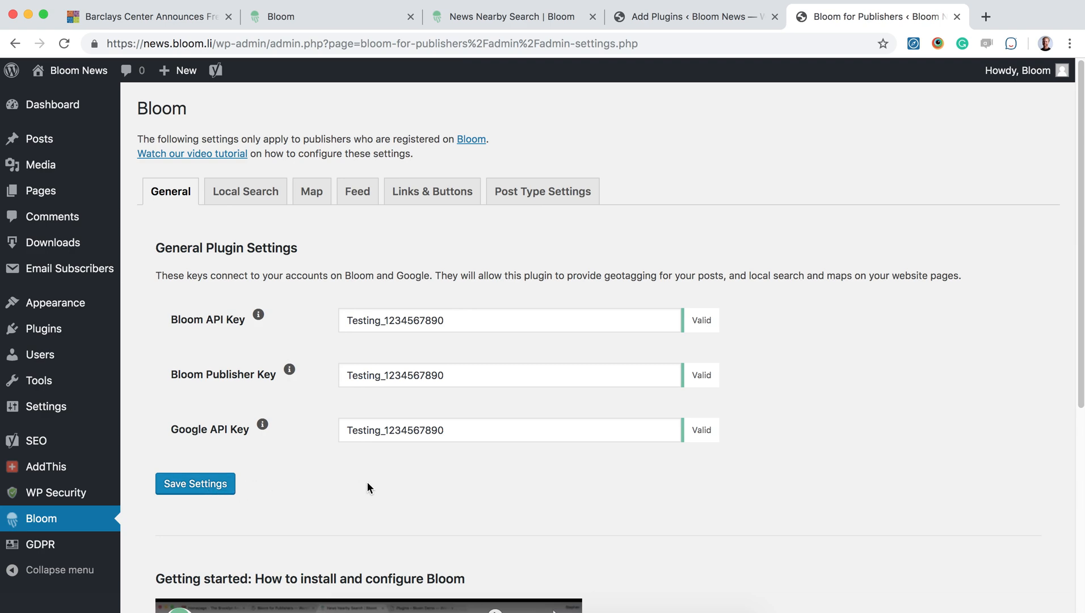
mouse_move(370, 486)
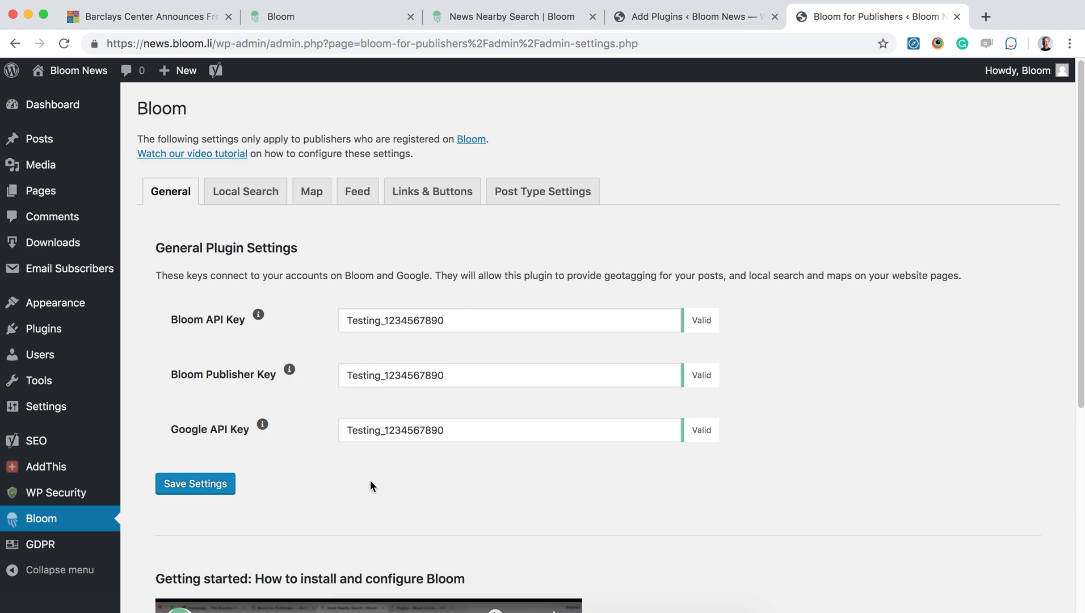
Set Local Search Preview to On while leaving Local Search disabled
left_click(245, 191)
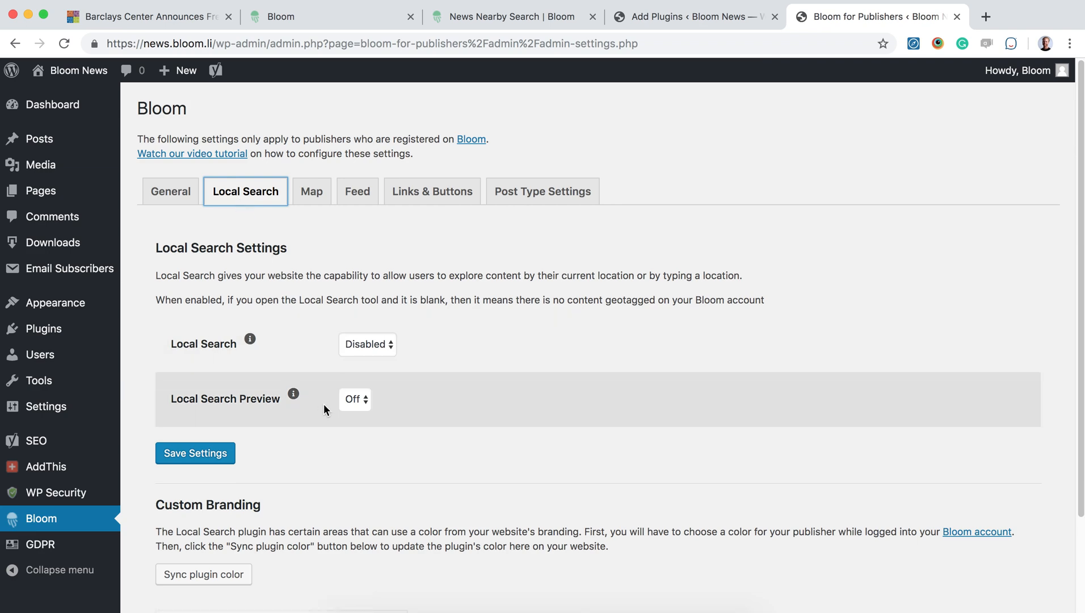
scroll("down", 3)
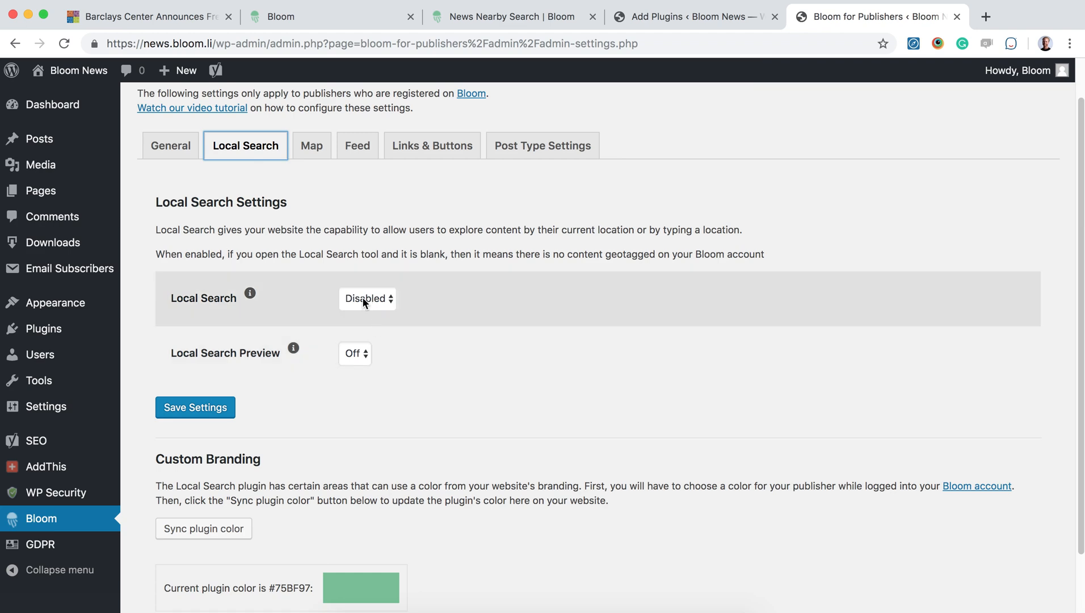
left_click(354, 353)
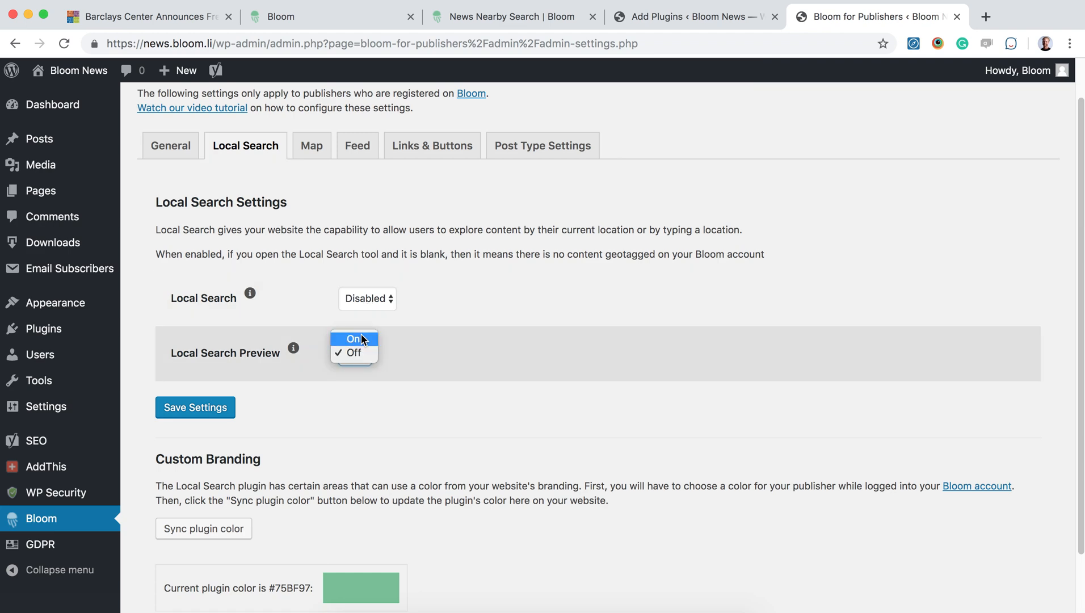
left_click(354, 339)
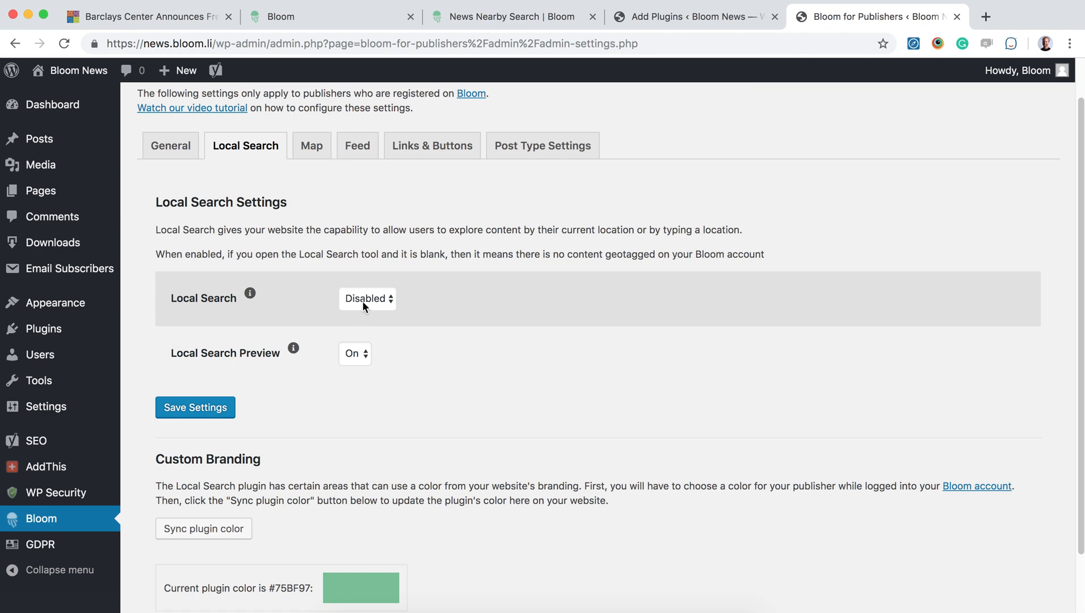
mouse_move(378, 306)
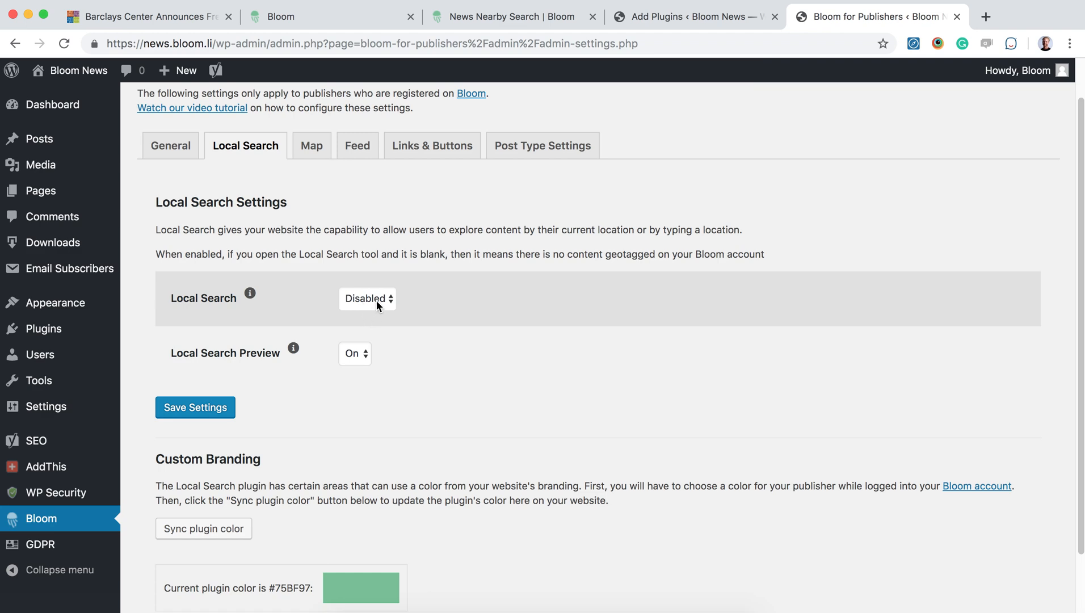
mouse_move(366, 181)
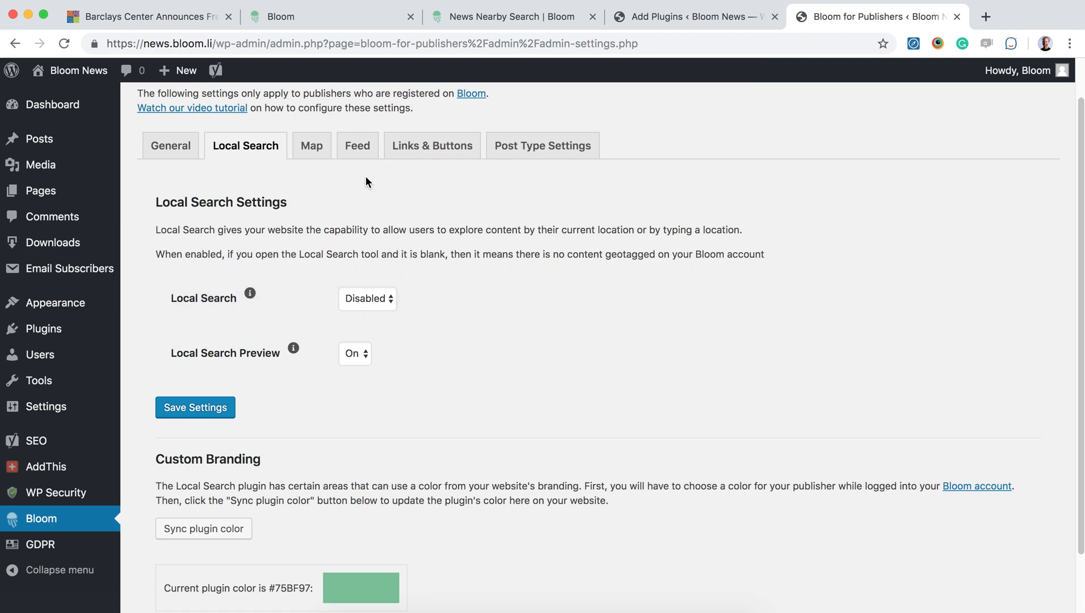
Show the Map settings with Append Map To Posts disabled and the static map shortcode
left_click(311, 145)
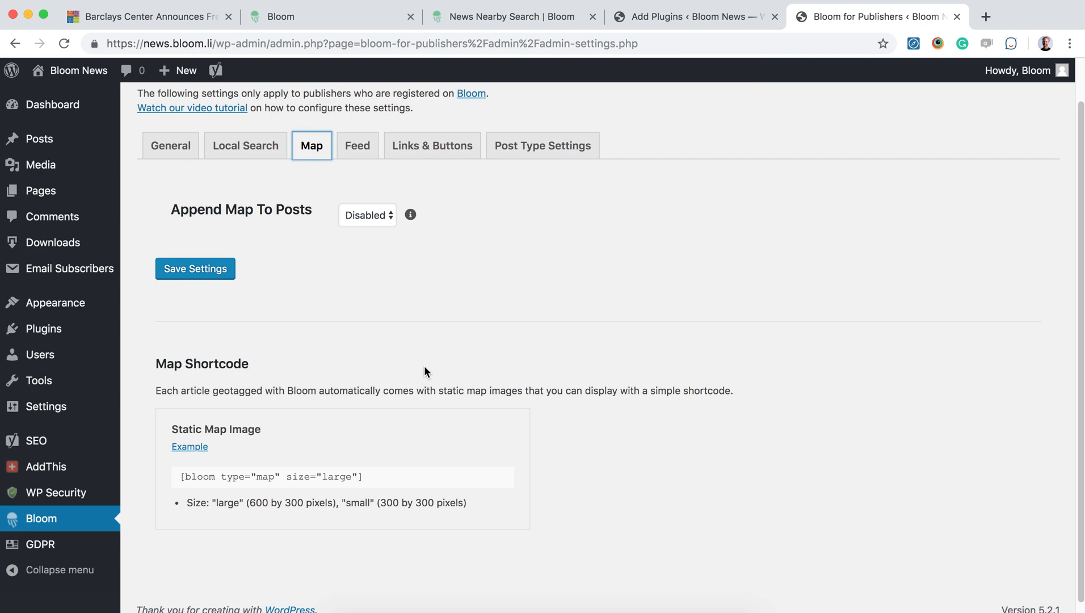
mouse_move(358, 147)
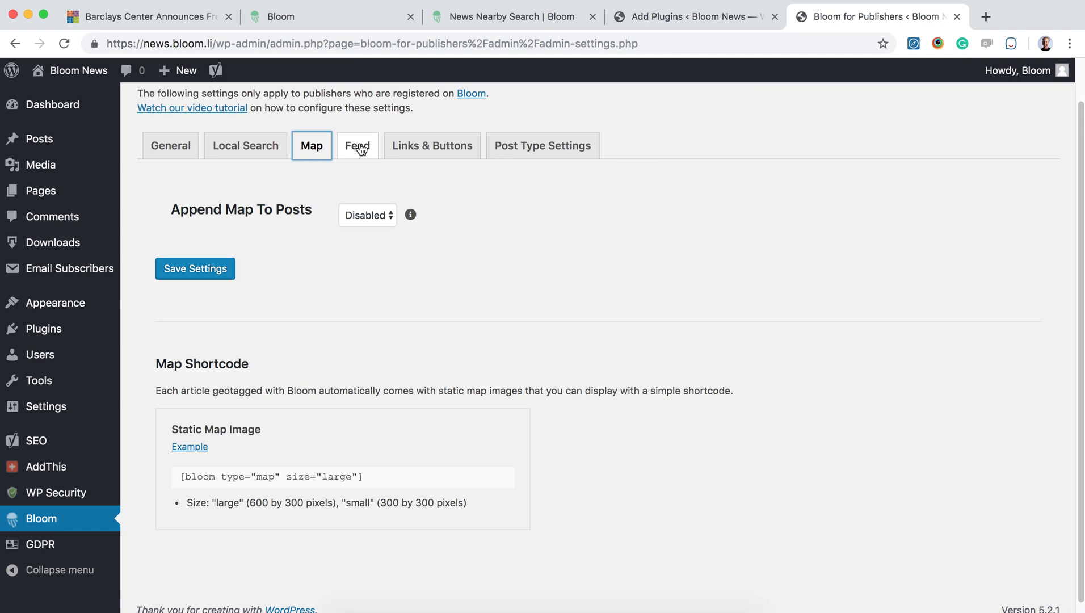
Show the Feed settings with Append Feed To Posts disabled and the Feed ID filled in
left_click(357, 145)
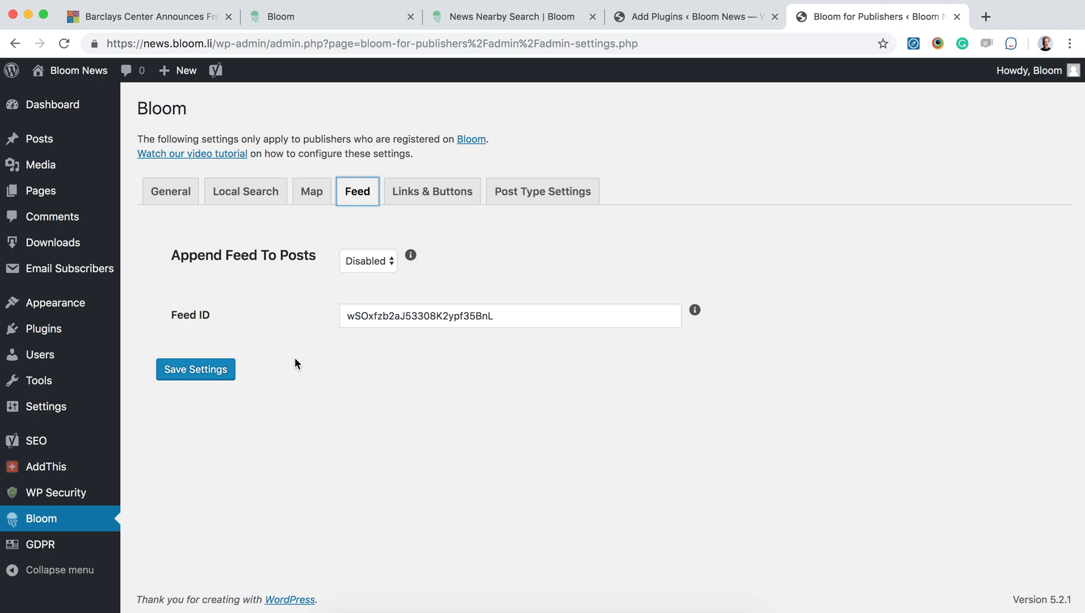
mouse_move(270, 221)
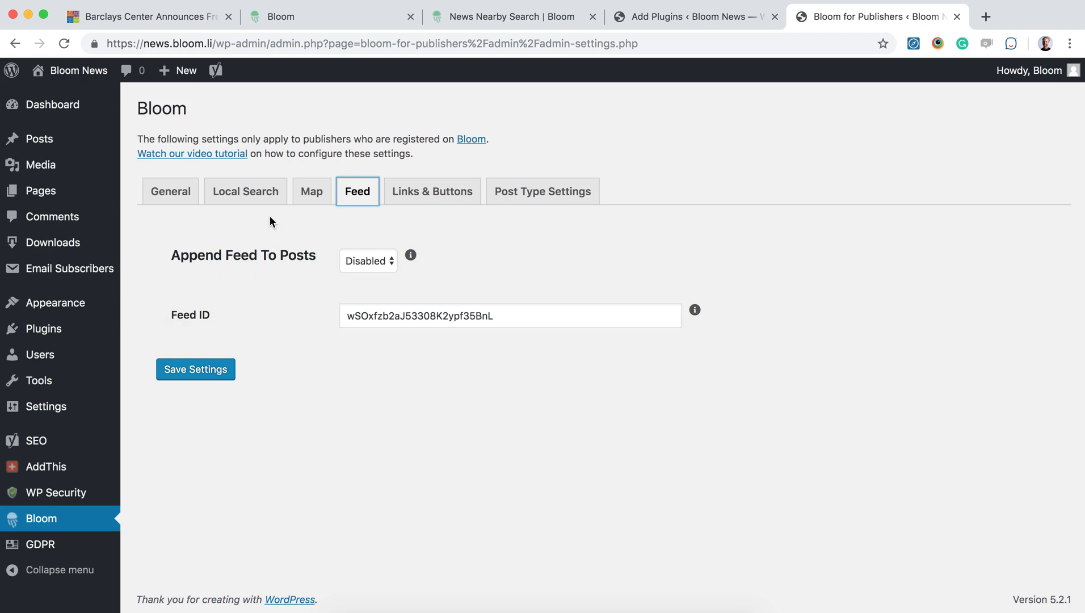
mouse_move(358, 71)
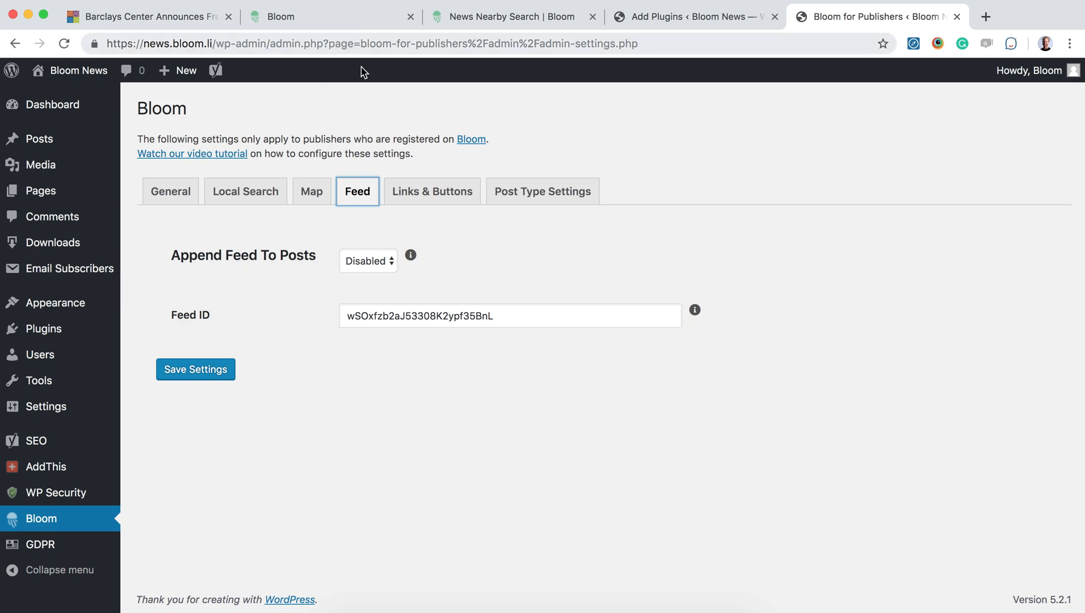
left_click(495, 16)
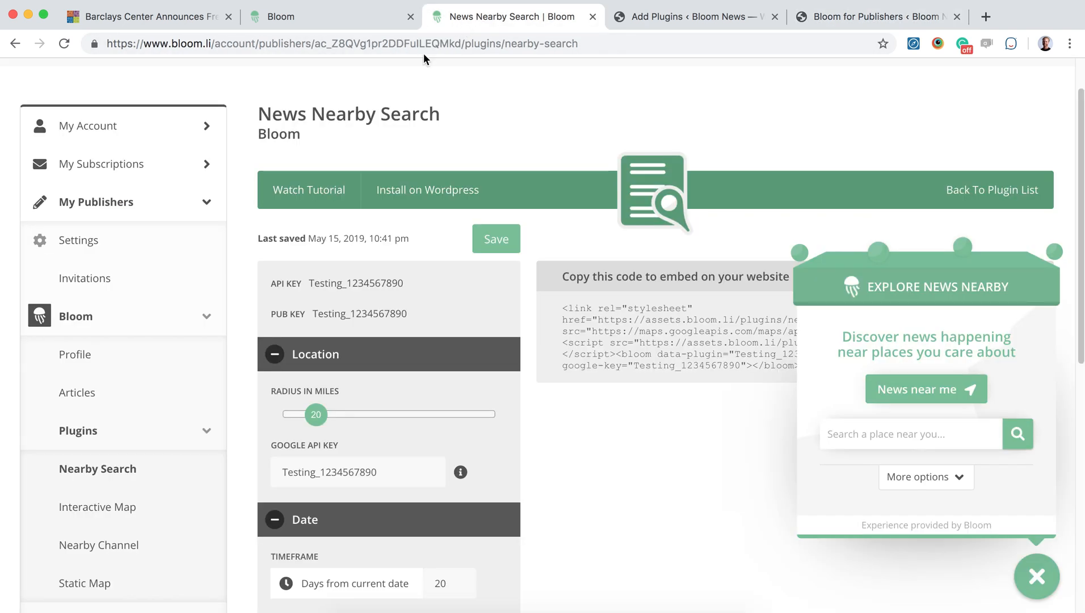
scroll("down", 3)
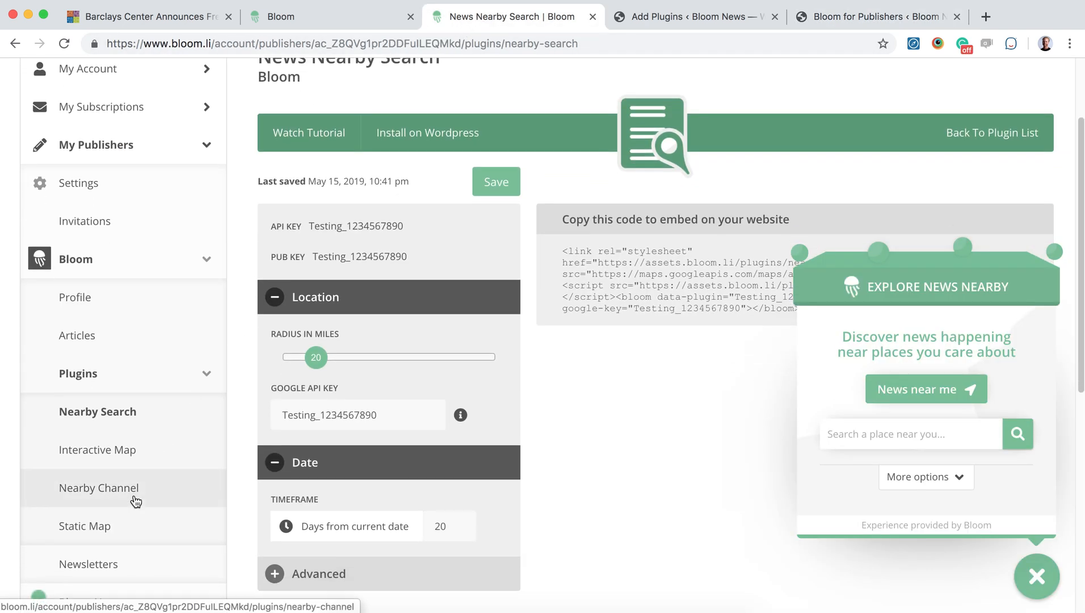
mouse_move(185, 496)
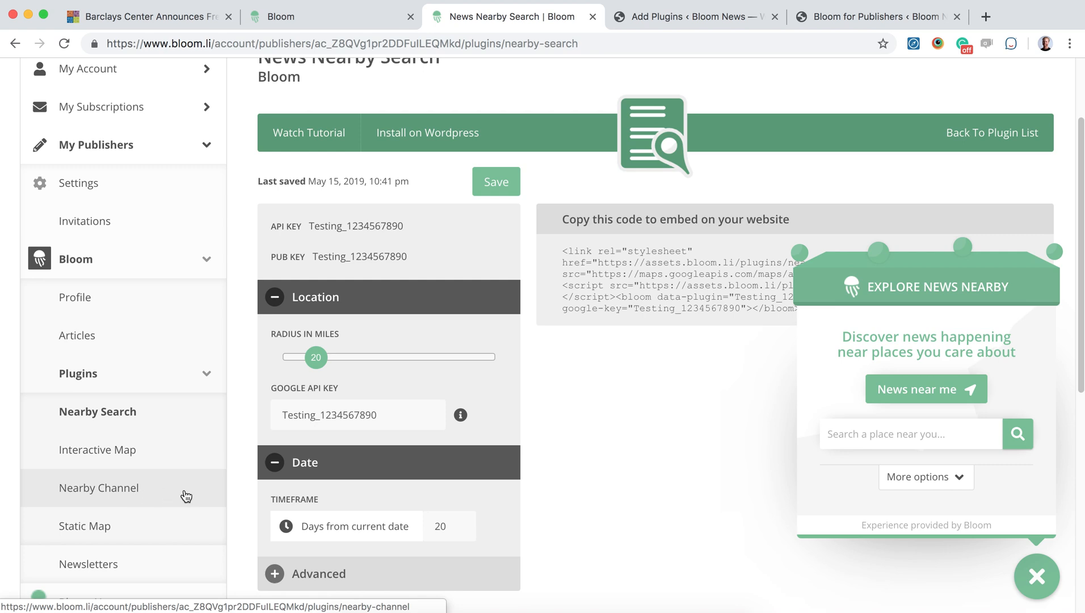
scroll("up", 3)
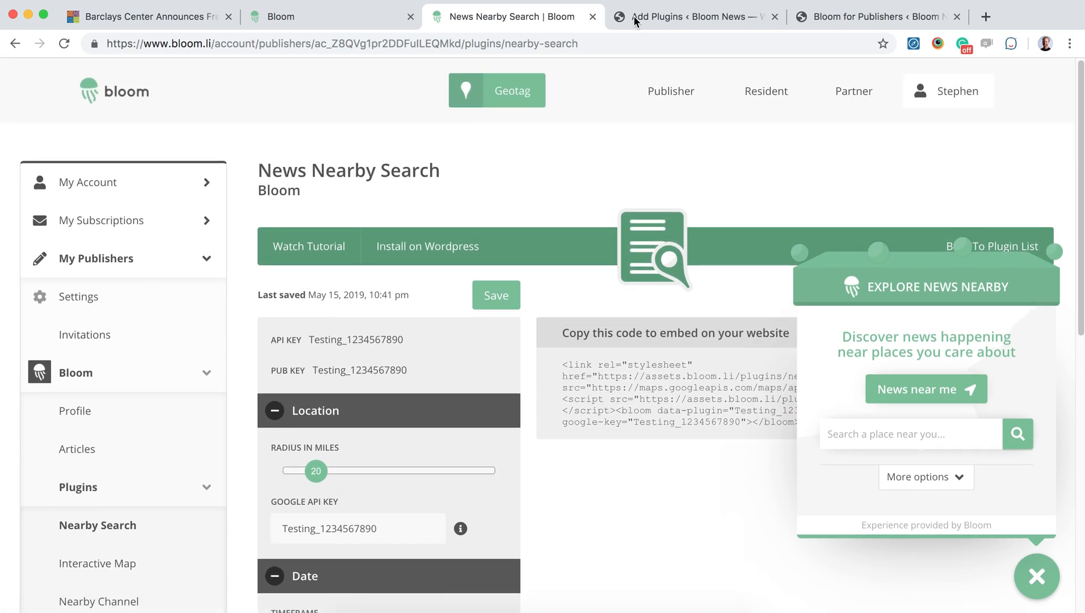
left_click(693, 17)
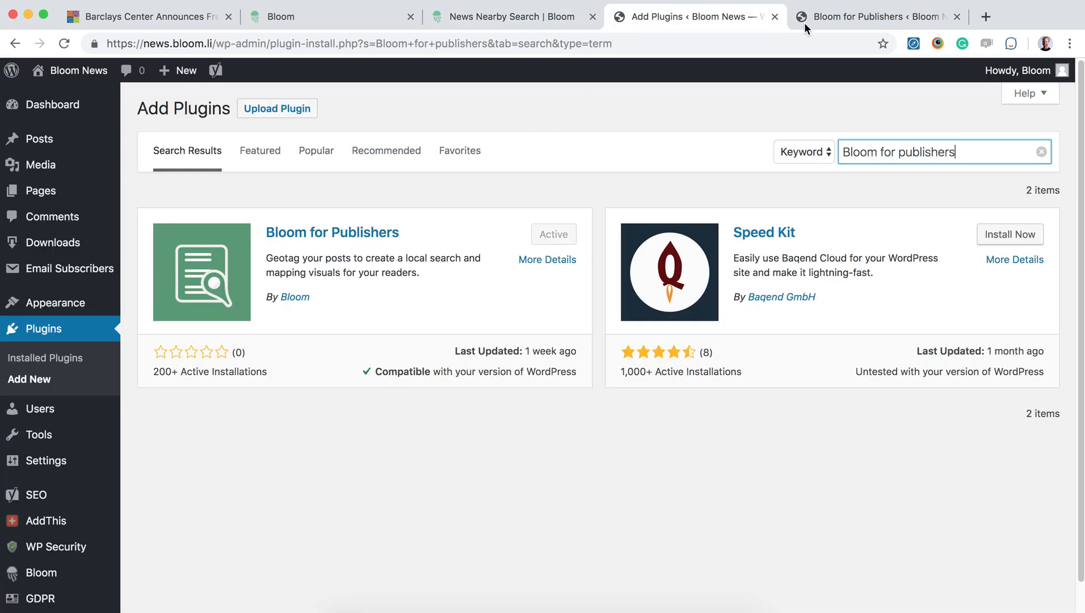
left_click(875, 16)
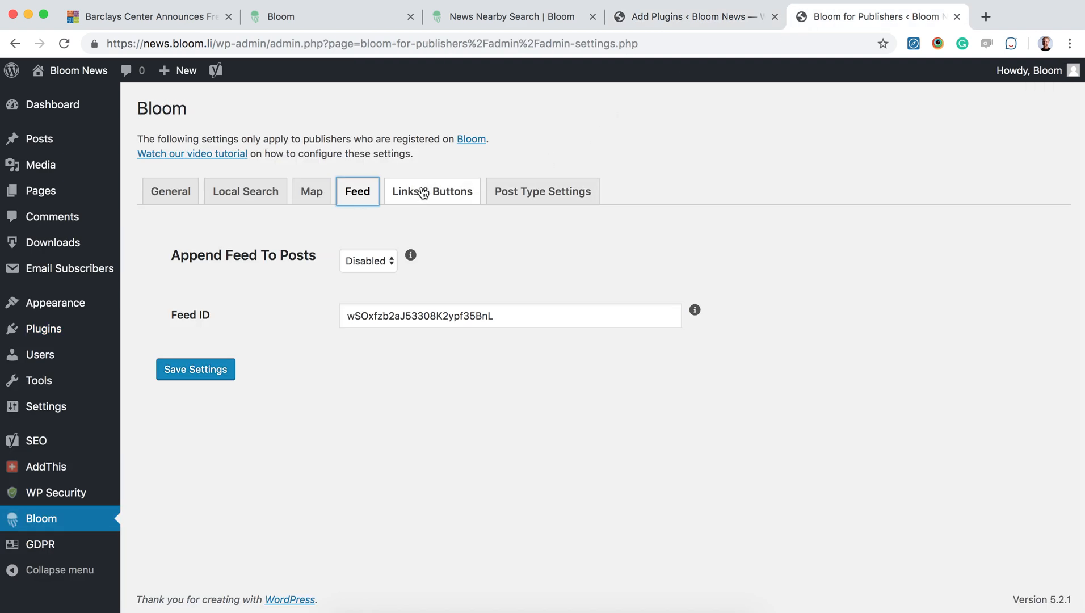
Show the Links & Buttons shortcodes for Search Nearby and Open Map buttons
left_click(431, 191)
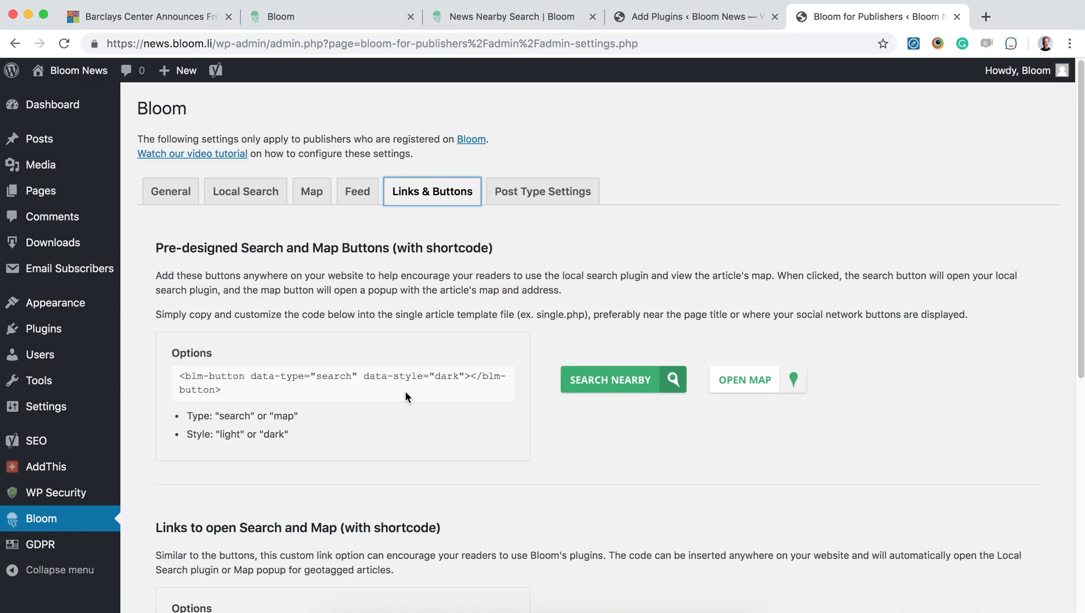
scroll("down", 3)
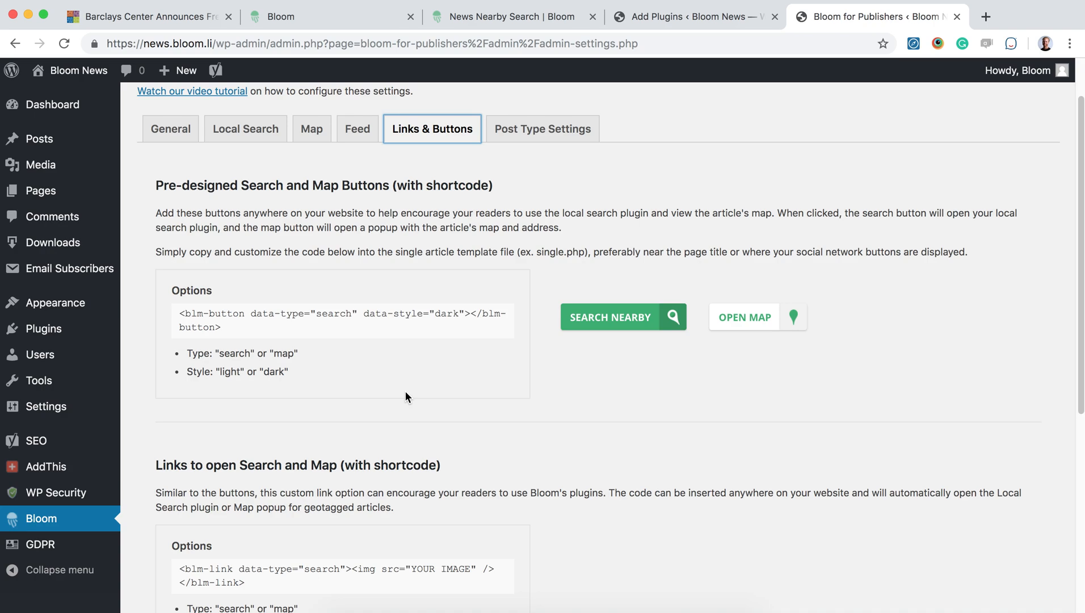
mouse_move(604, 304)
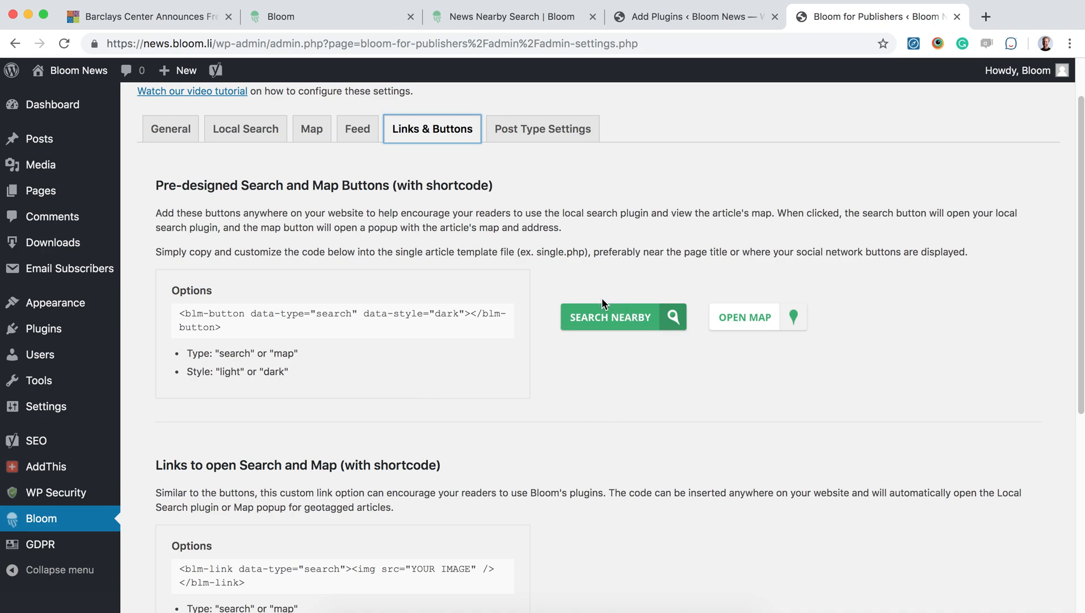
mouse_move(668, 422)
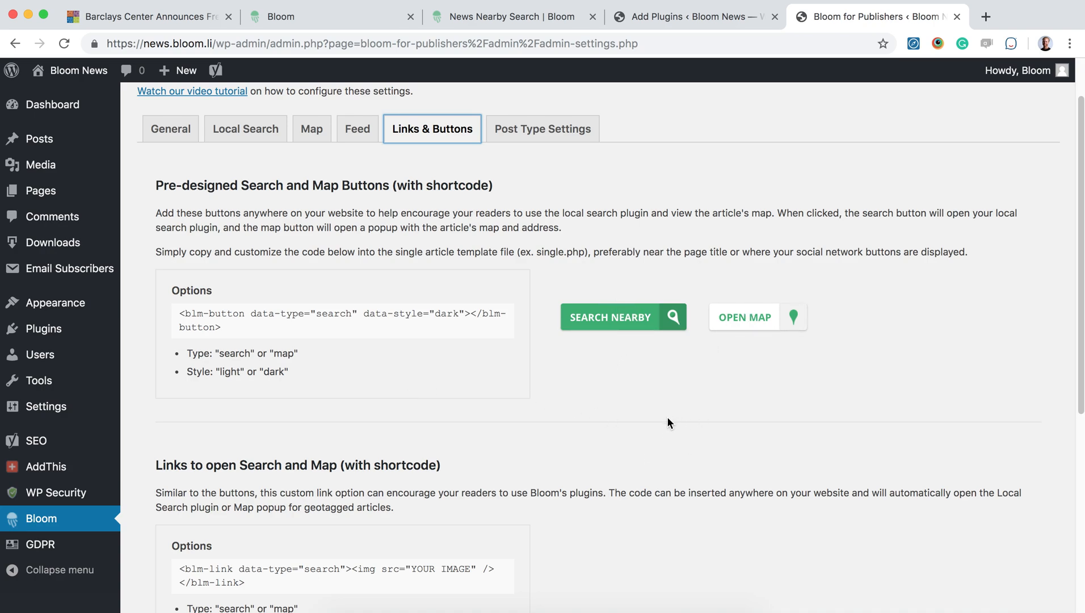
mouse_move(678, 413)
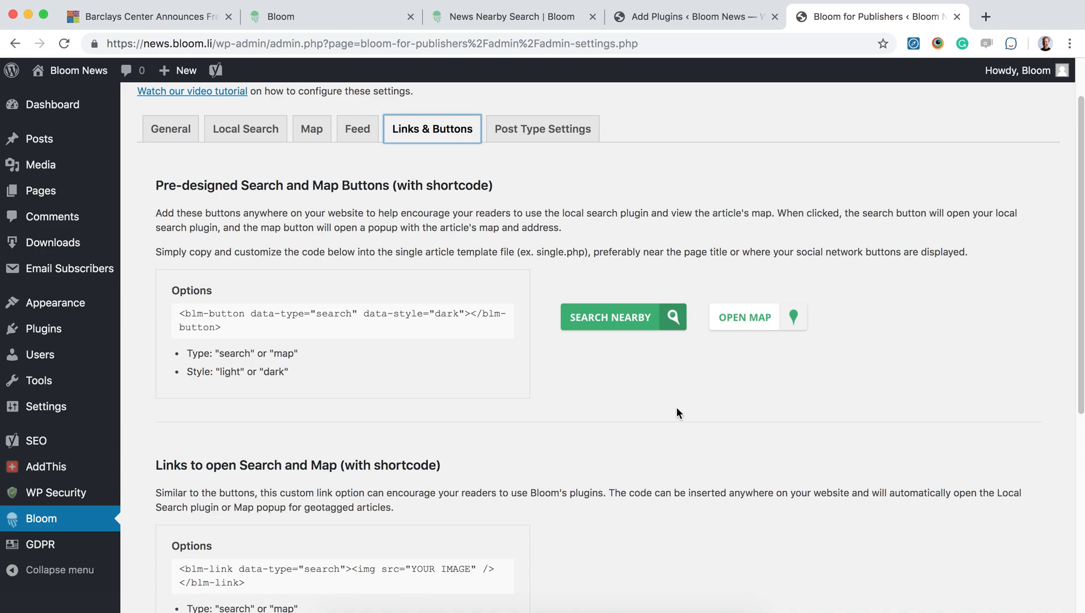
mouse_move(542, 242)
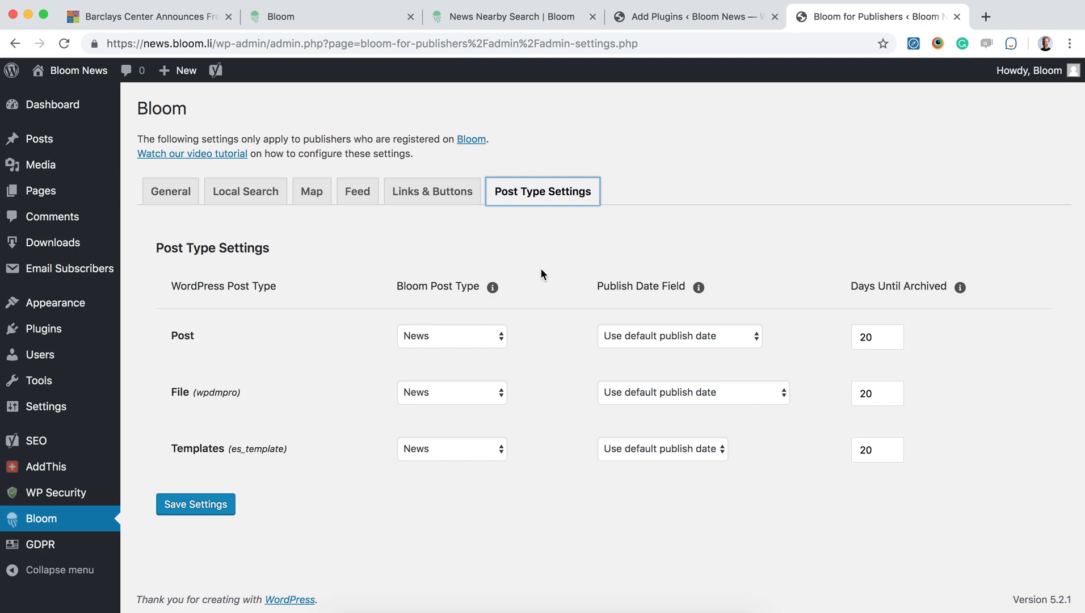
mouse_move(498, 91)
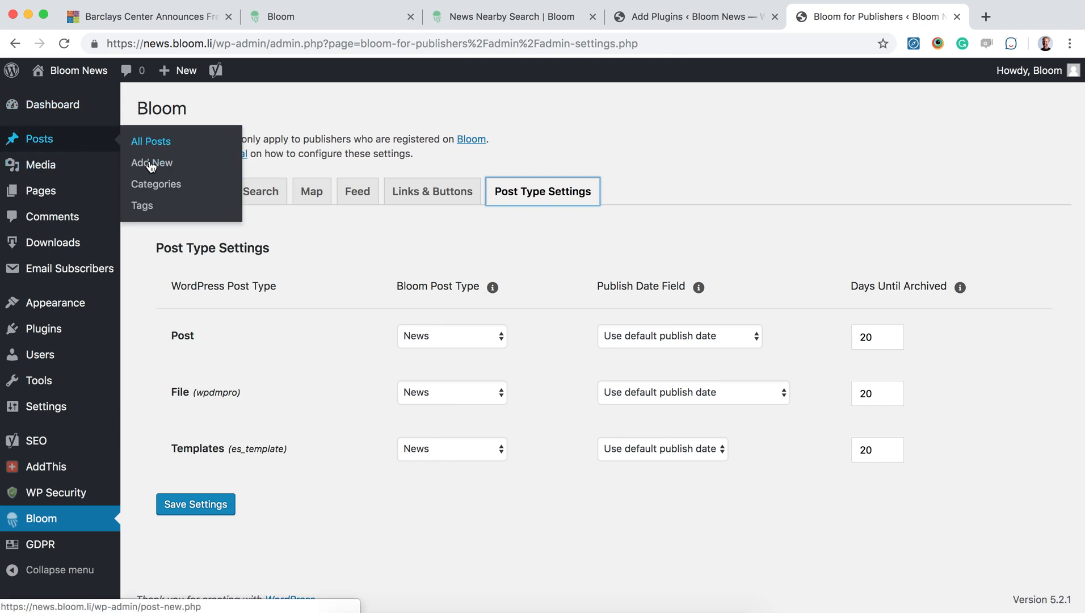
Start a new blank post via Posts > Add New, with the Bloom Post Location field available
left_click(151, 162)
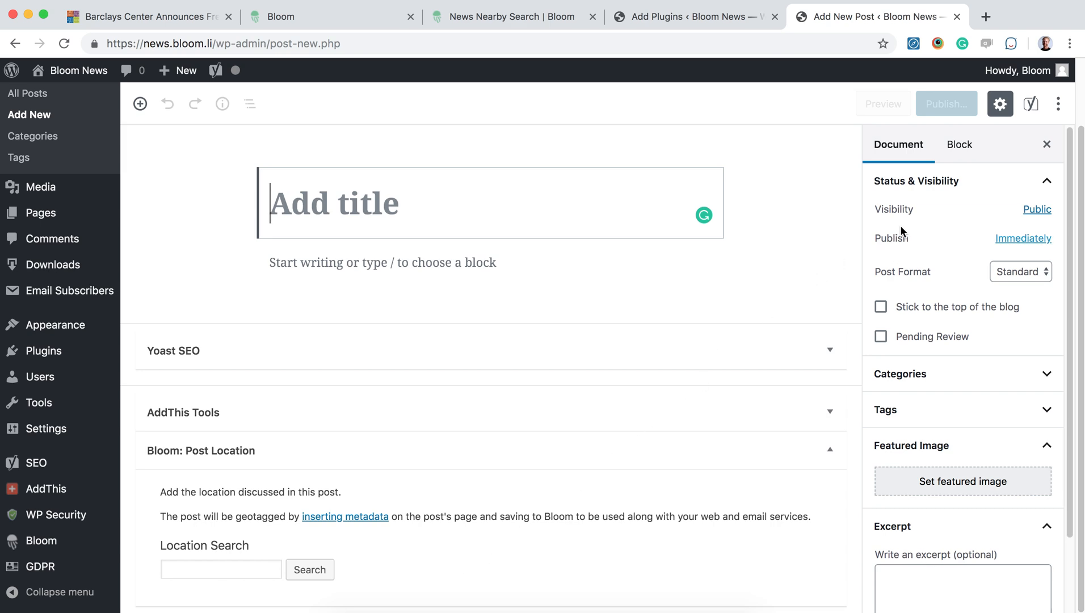
mouse_move(787, 263)
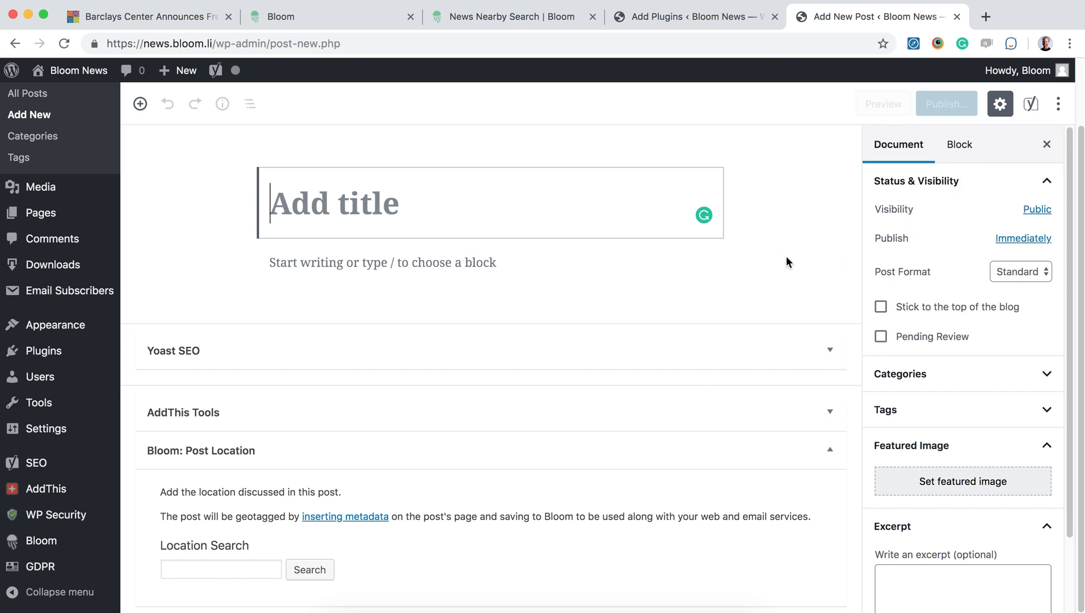
mouse_move(307, 588)
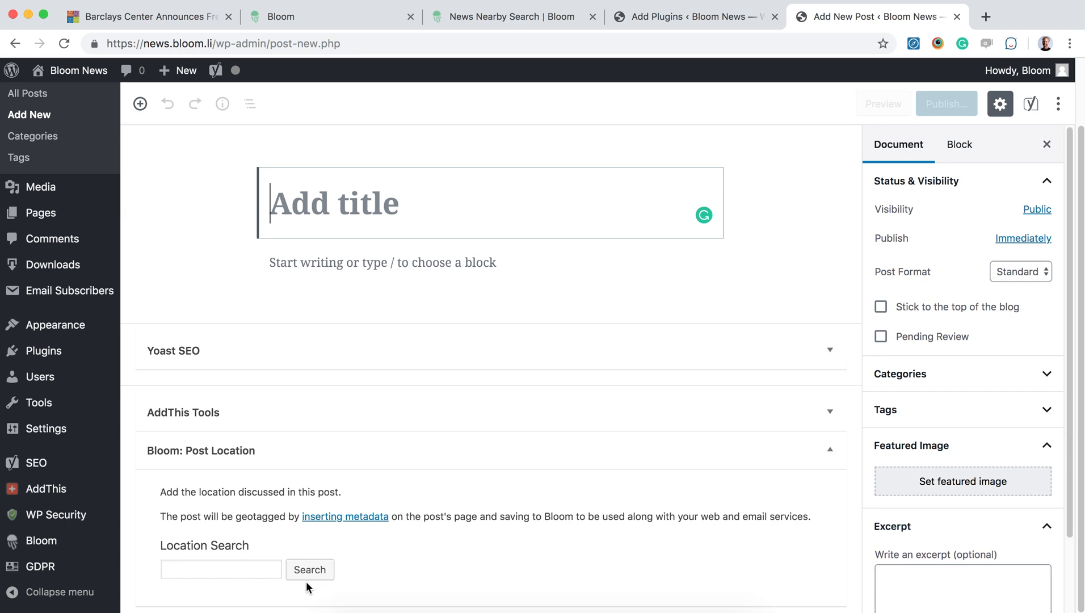
mouse_move(468, 569)
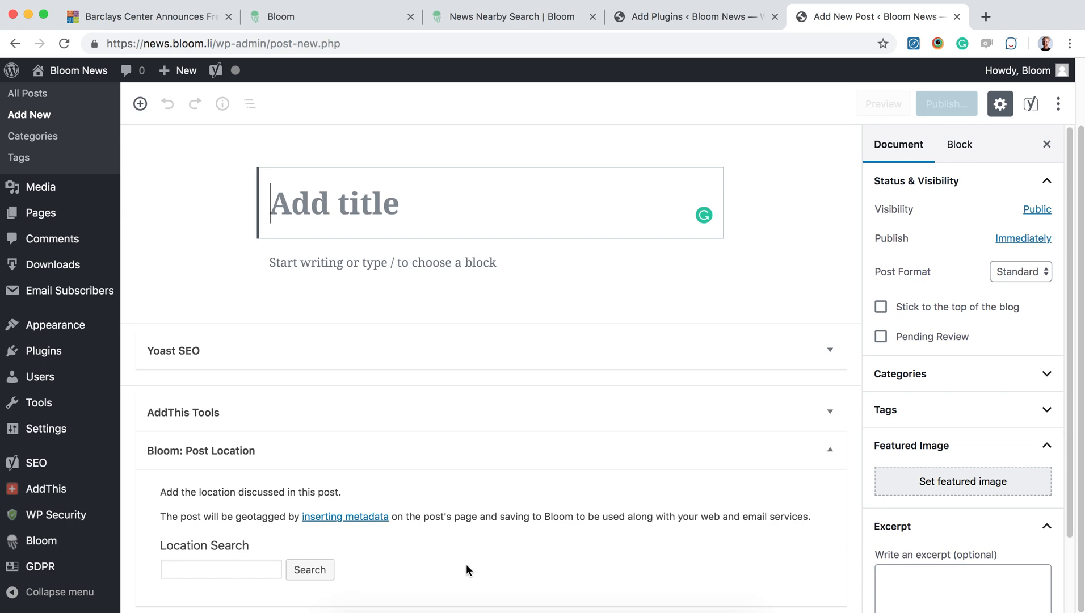
mouse_move(463, 567)
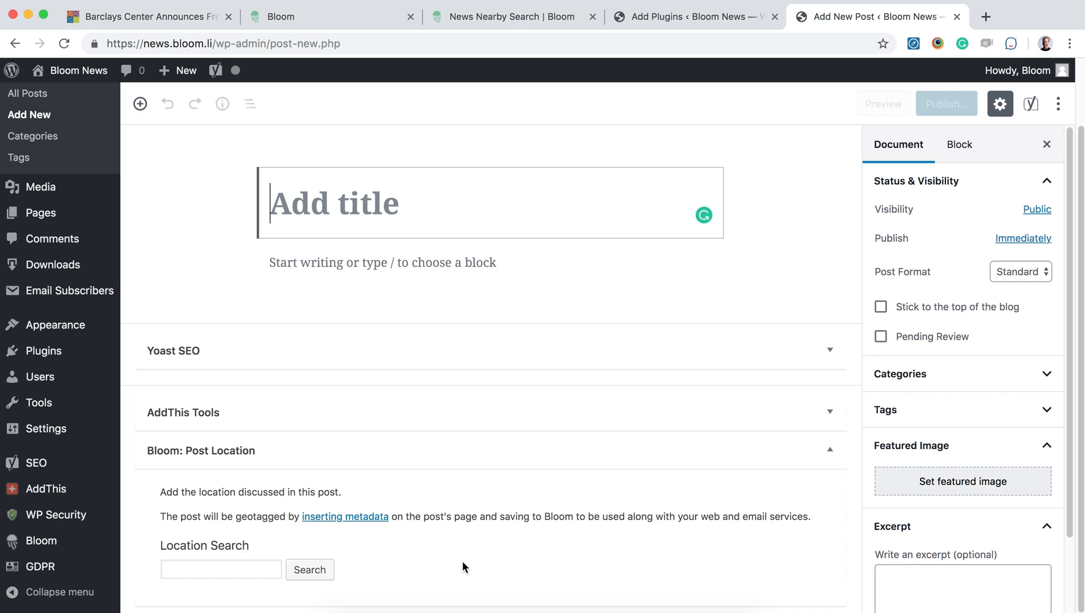
mouse_move(149, 16)
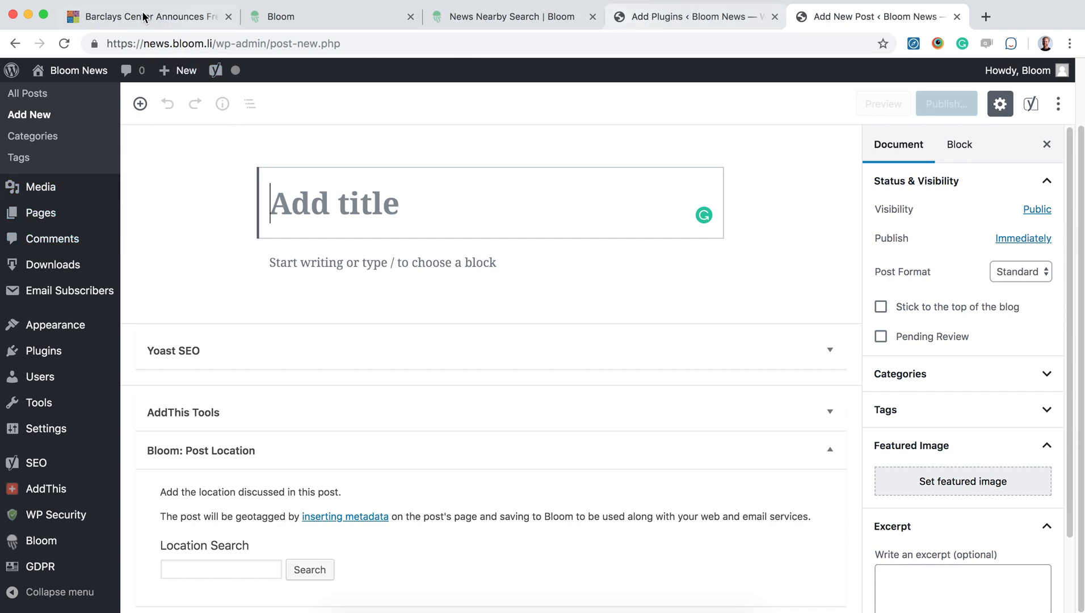
mouse_move(41, 541)
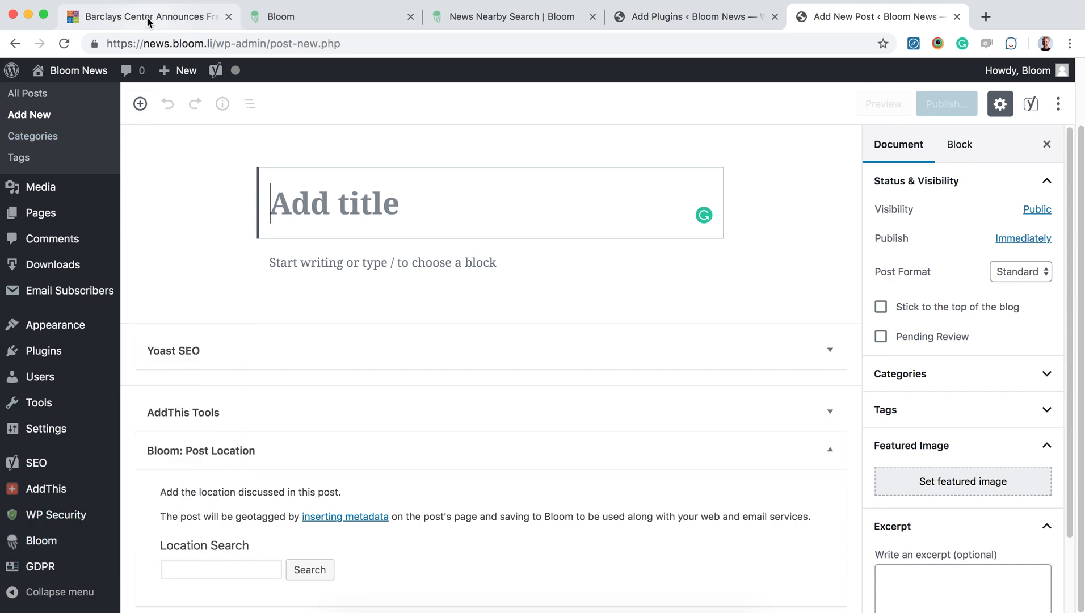
Return to the BK Reader Barclays Center concert article and scroll its Explore News Nearby panel
left_click(145, 16)
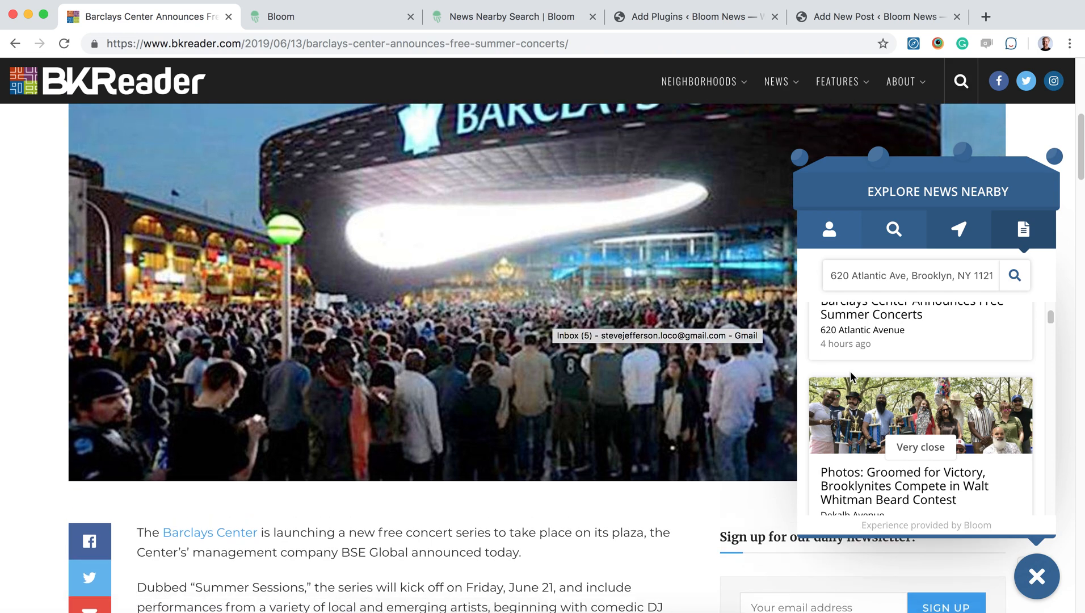
scroll("down", 3)
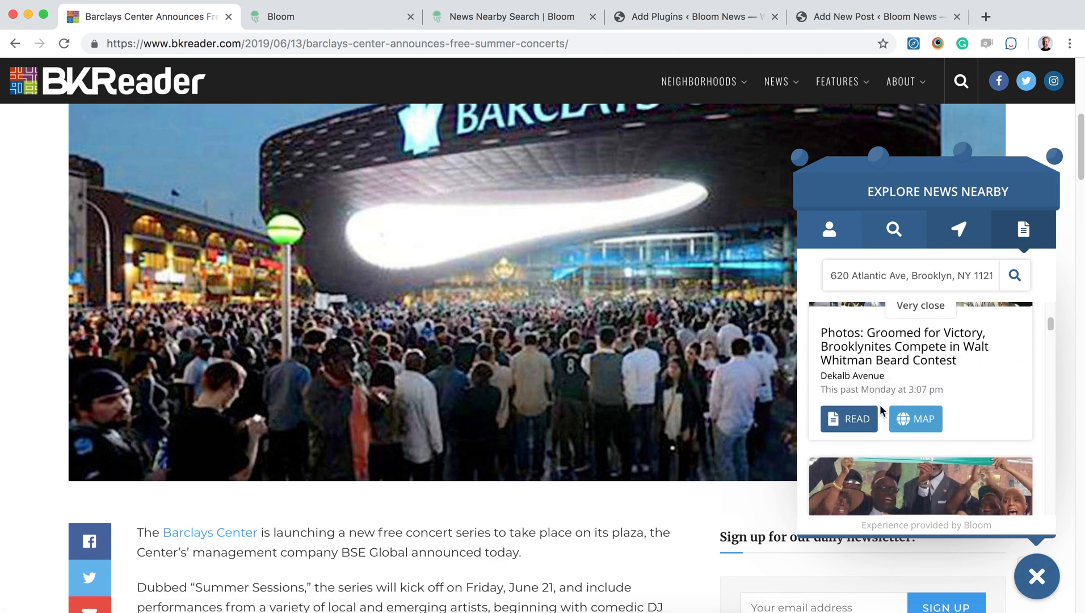